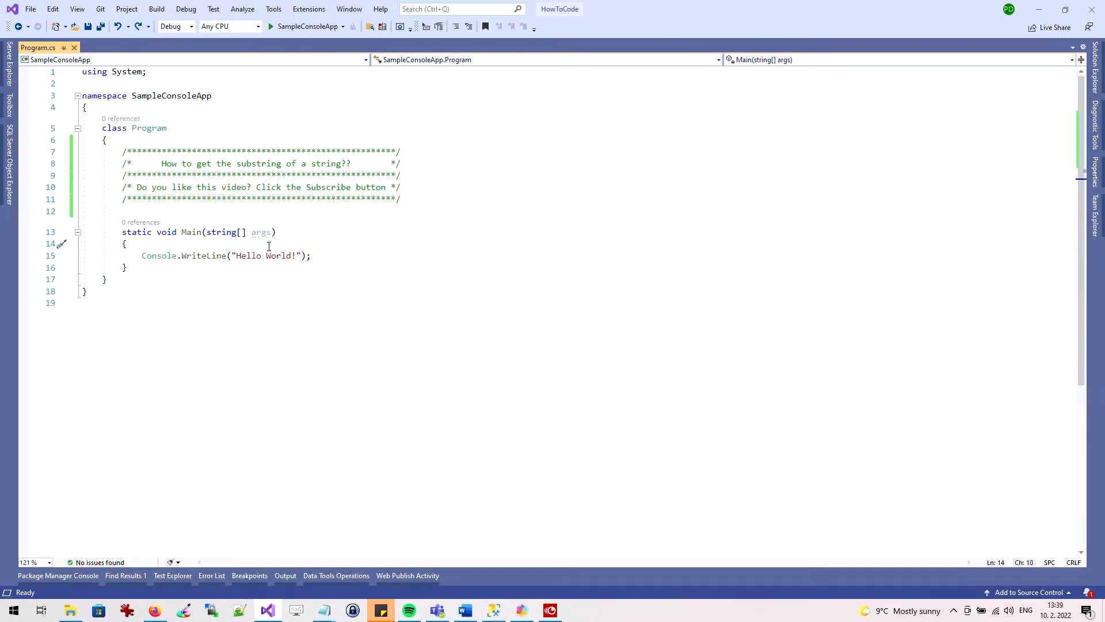
# Declare var myLongString = "Hello, I am a long string.."; above the WriteLine call.
pyautogui.write('var')
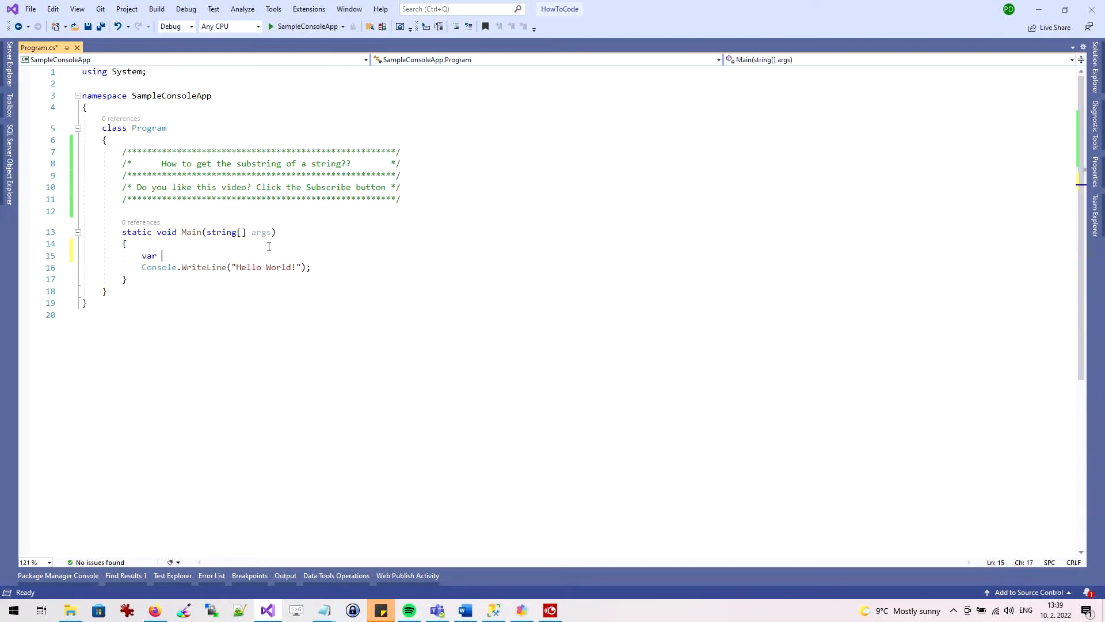
pyautogui.write('myLo')
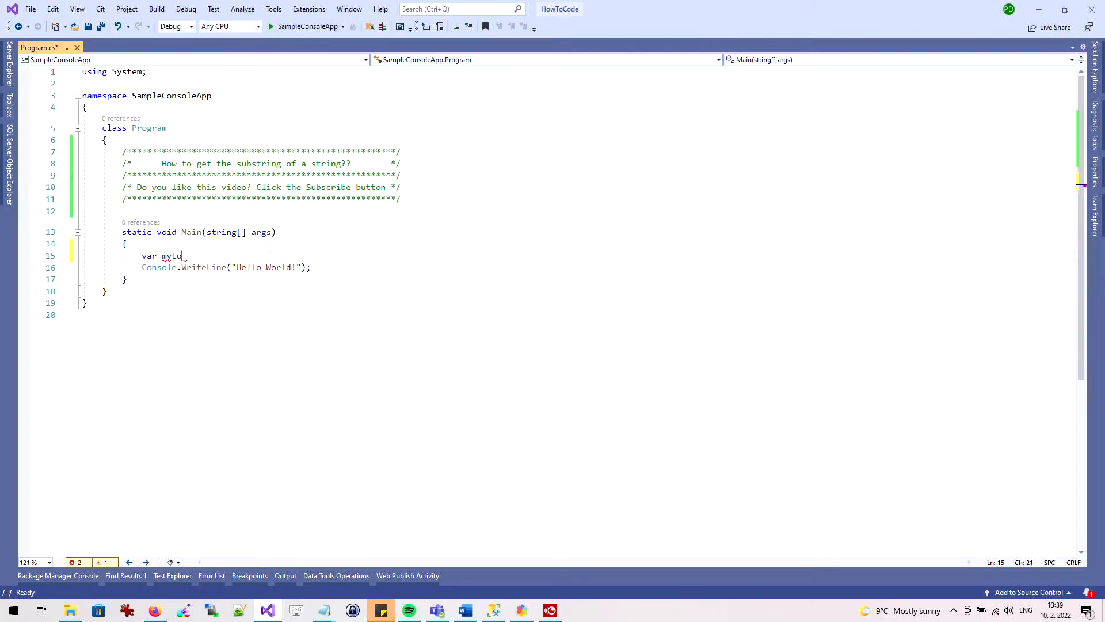
pyautogui.write('ngString')
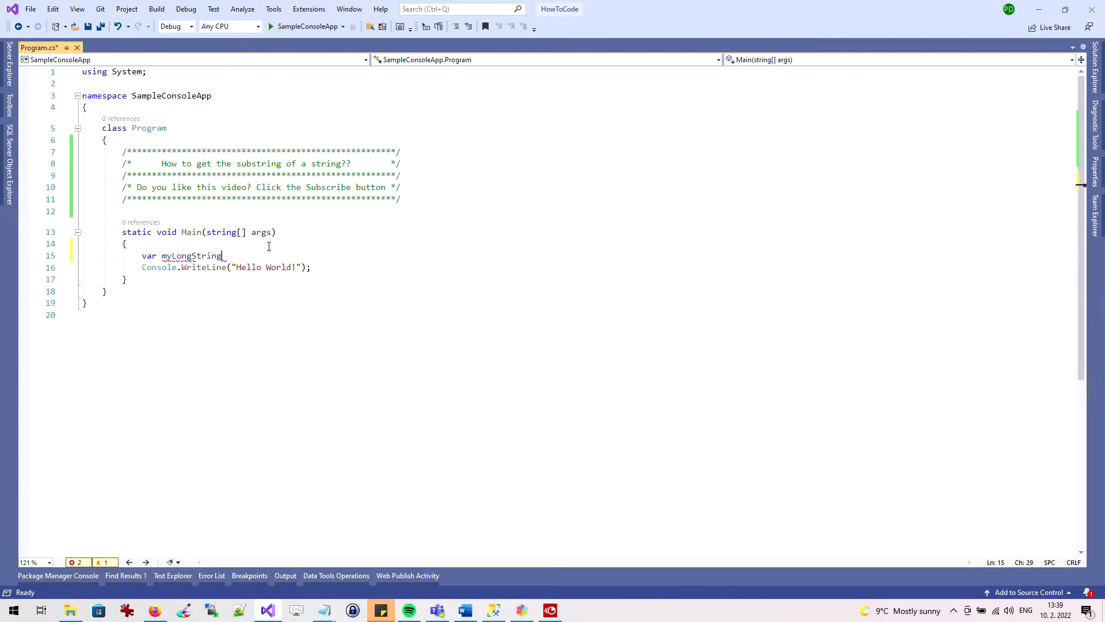
pyautogui.write('= "')
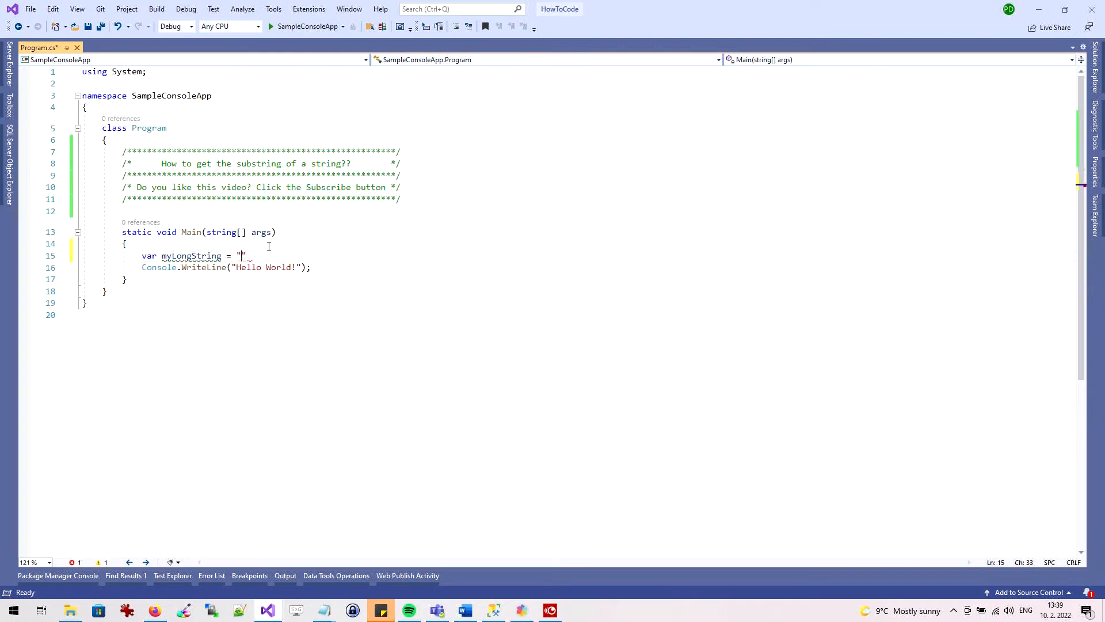
pyautogui.write('Hello, I a')
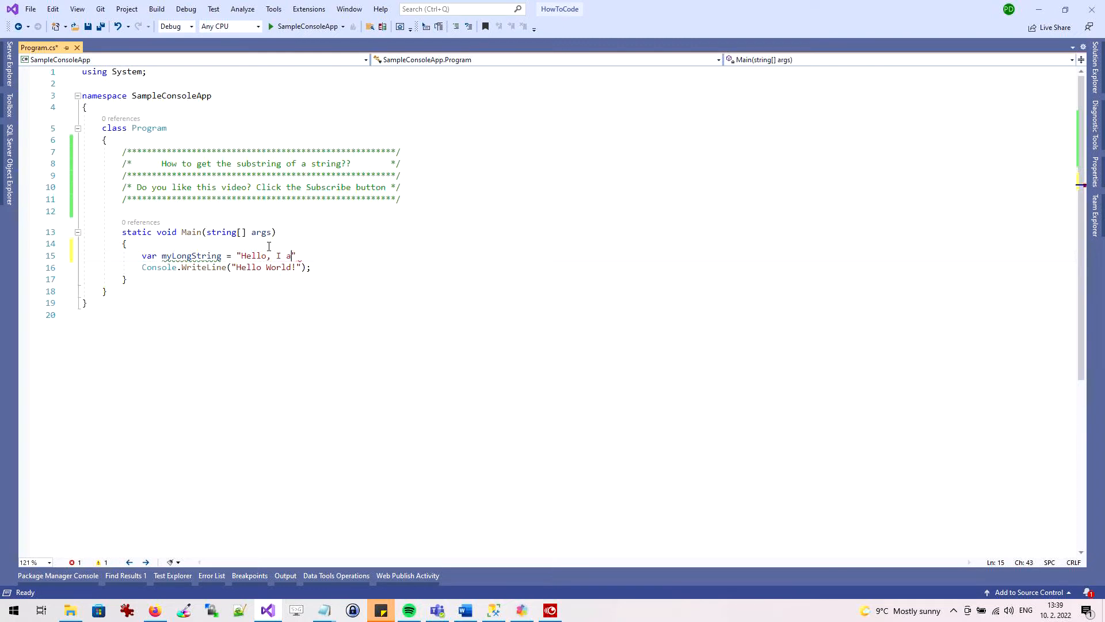
pyautogui.write('m a lo')
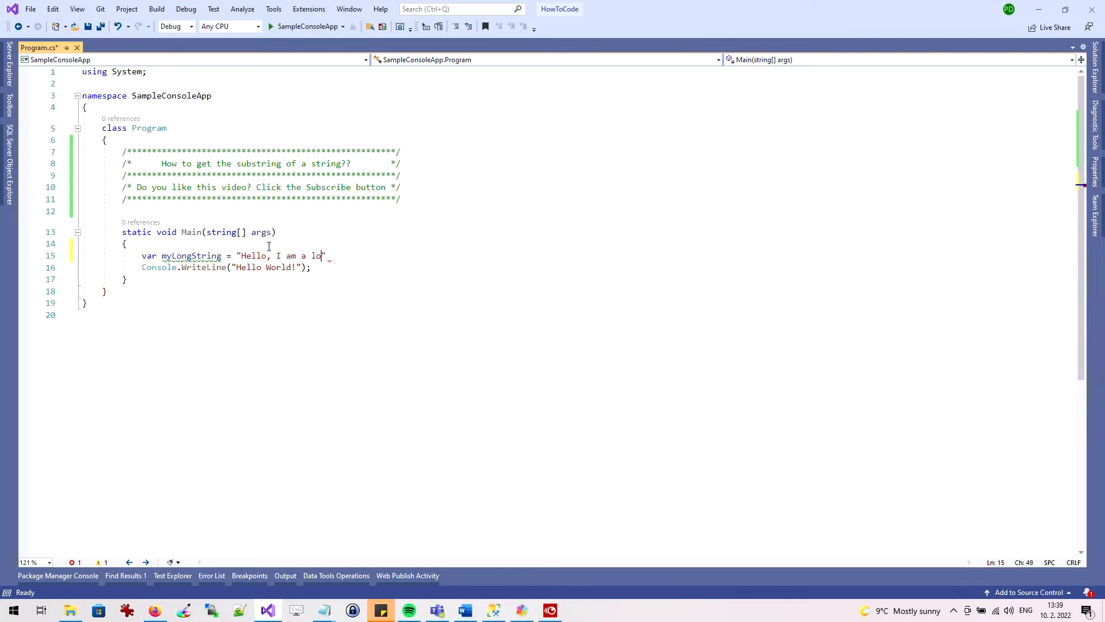
pyautogui.write('ng string..')
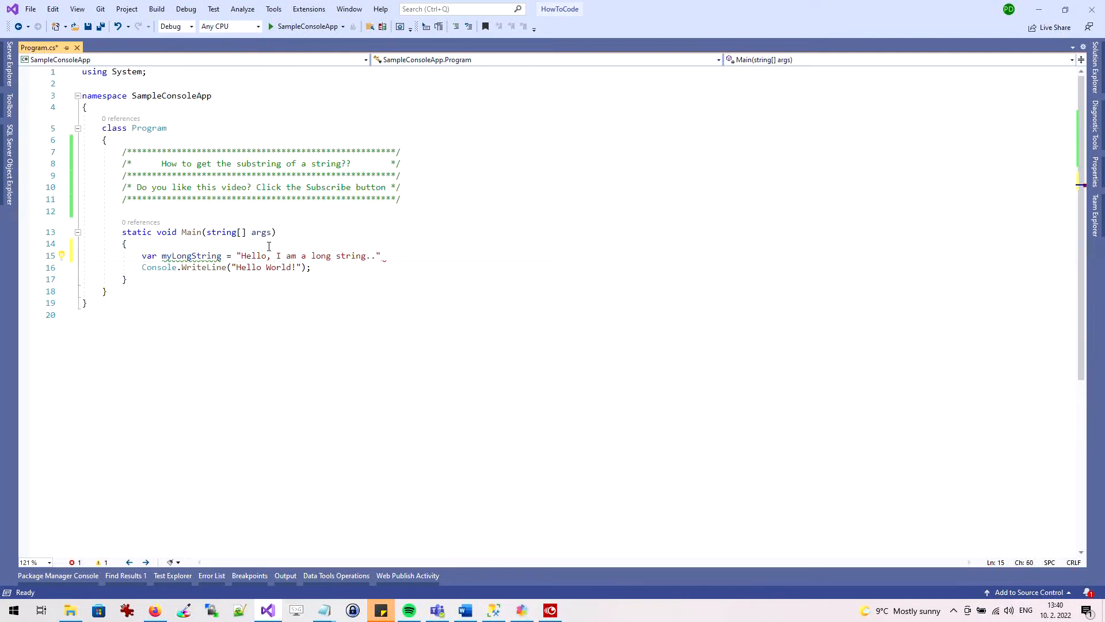
pyautogui.write(';')
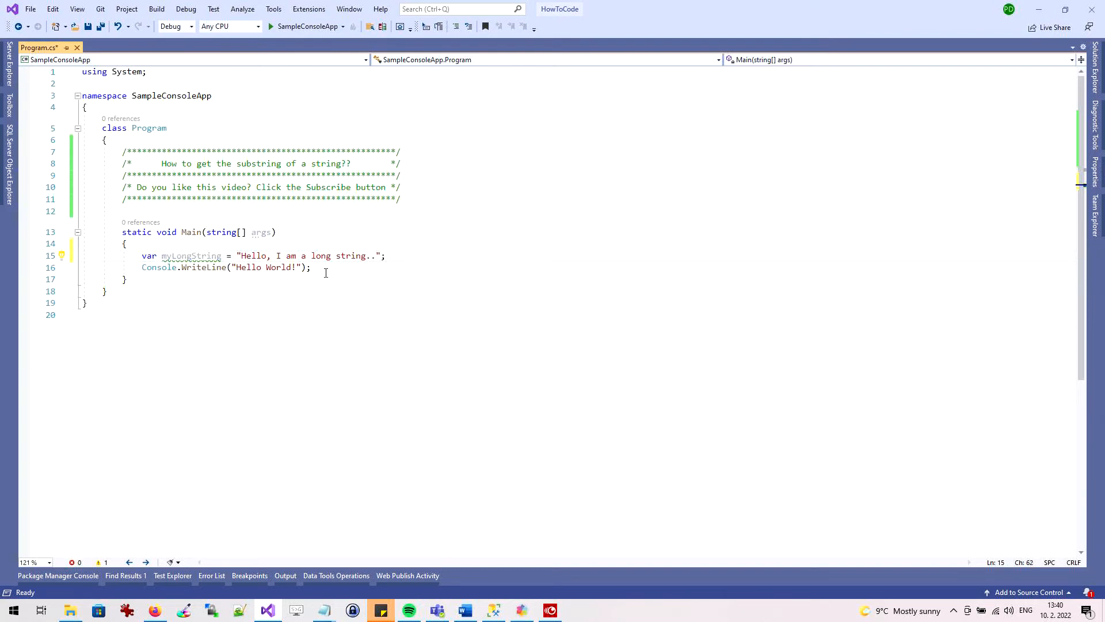
# Replace the "Hello World!" argument of Console.WriteLine with myLongString.
pyautogui.doubleClick(264, 267)
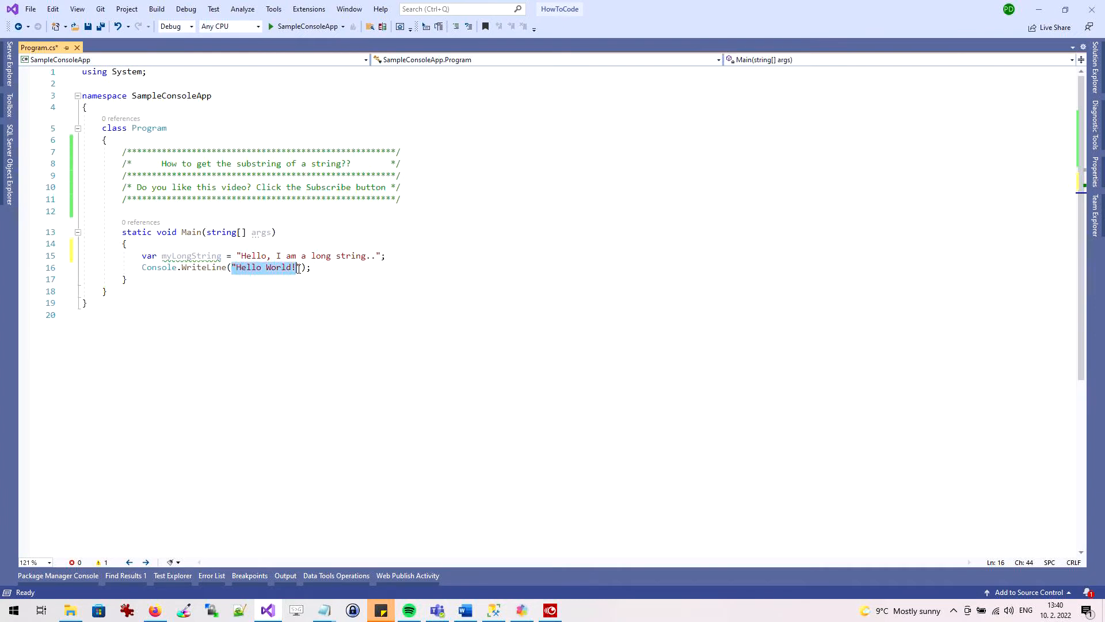
pyautogui.press('Delete')
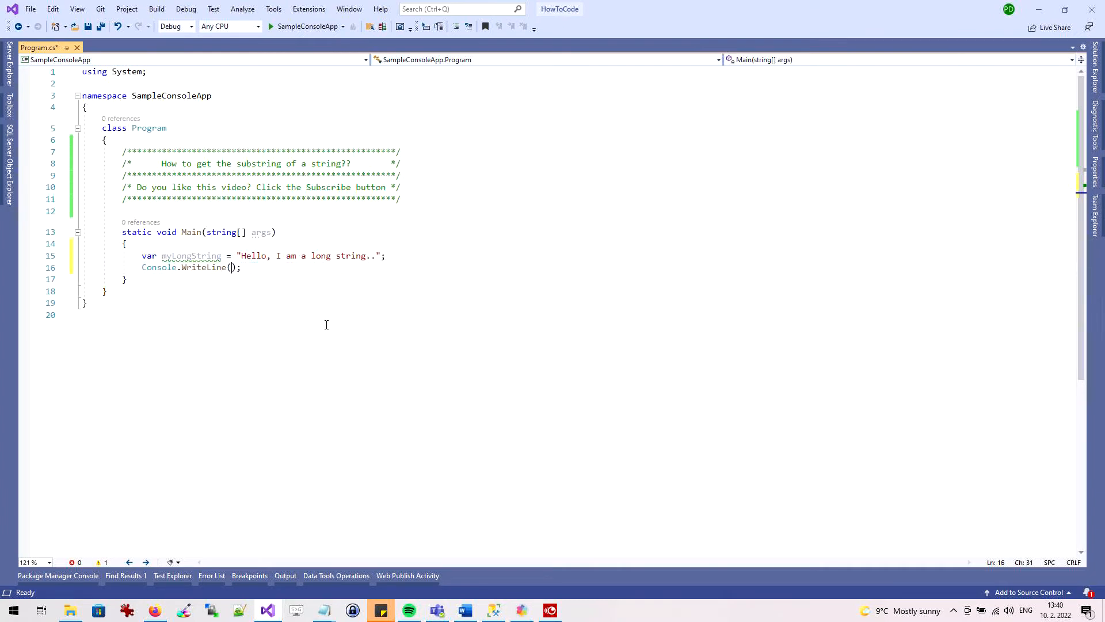
pyautogui.write('myLon')
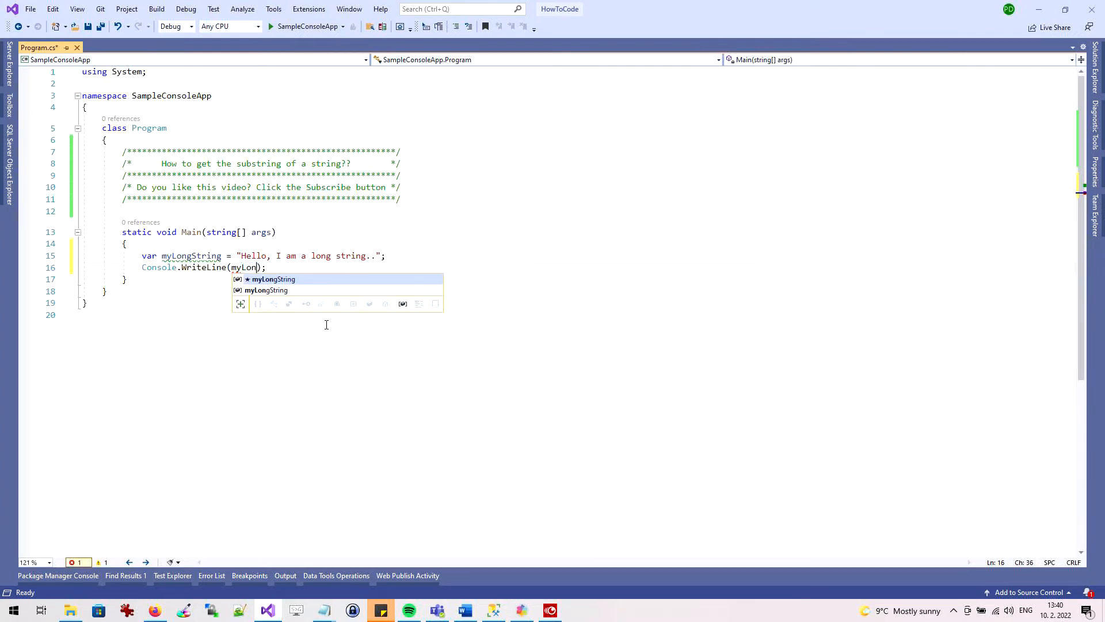
pyautogui.press('Tab')
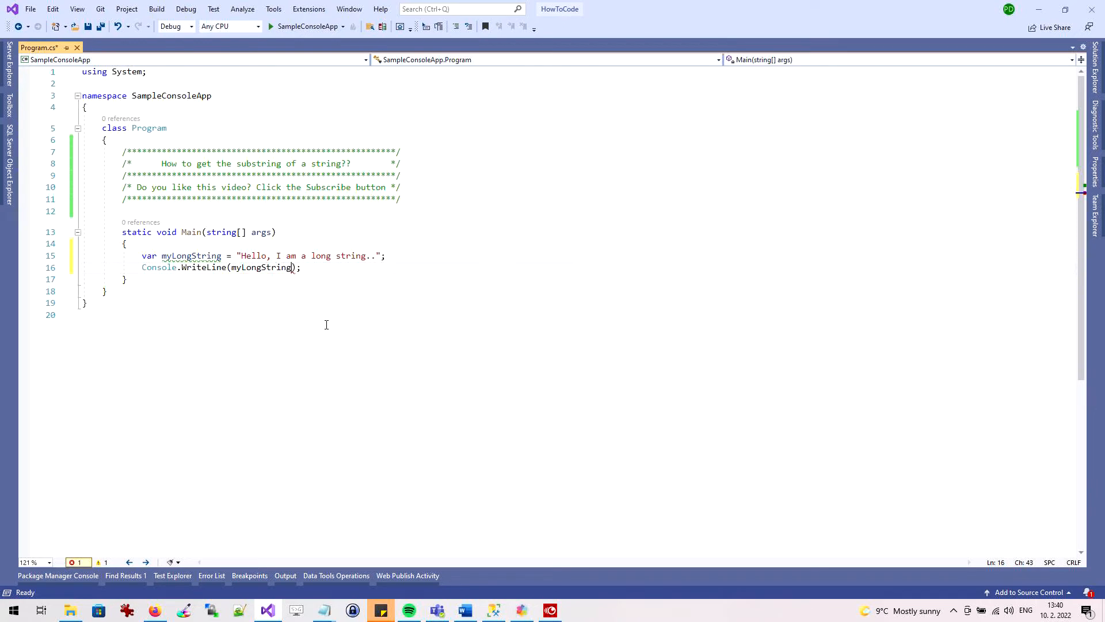
pyautogui.write(';')
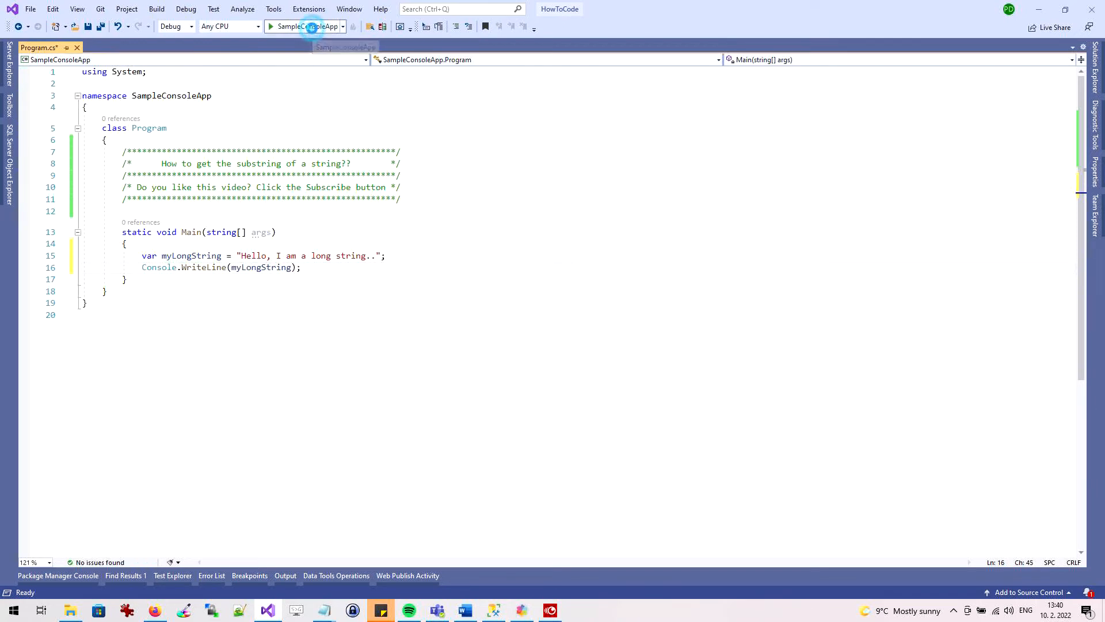
# Run SampleConsoleApp and check the debug console shows "Hello, I am a long string..".
pyautogui.click(271, 26)
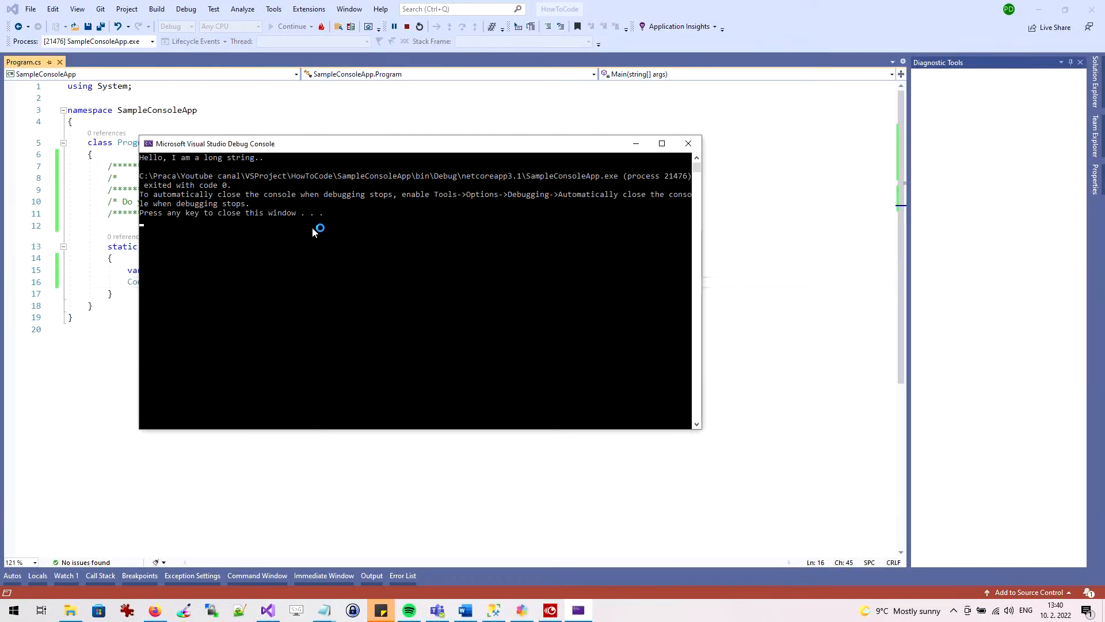
pyautogui.click(392, 26)
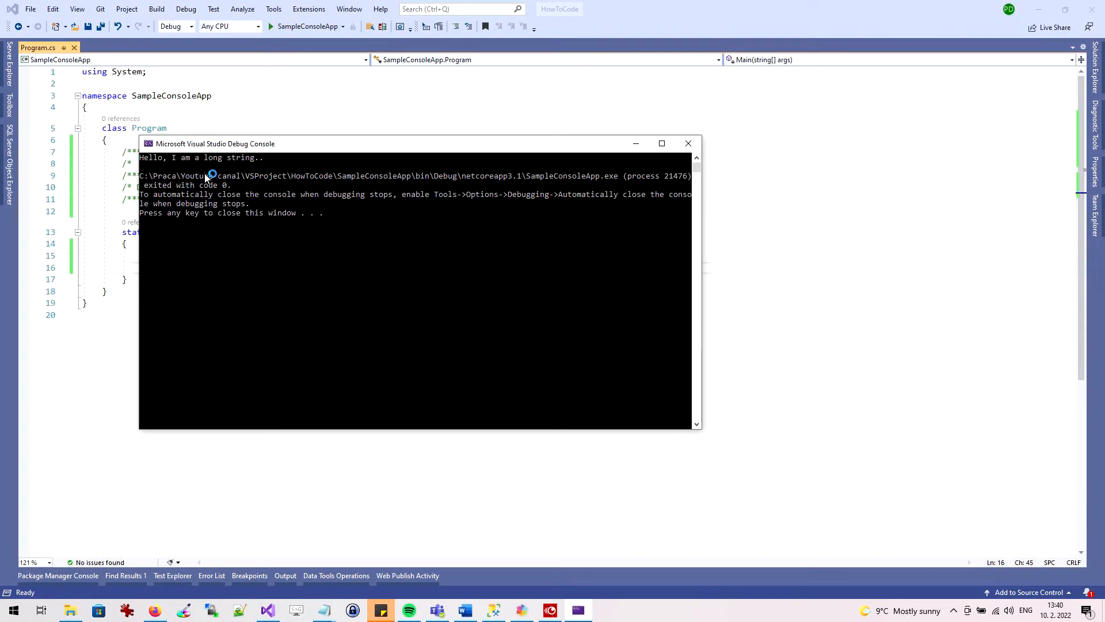
pyautogui.moveTo(130, 151)
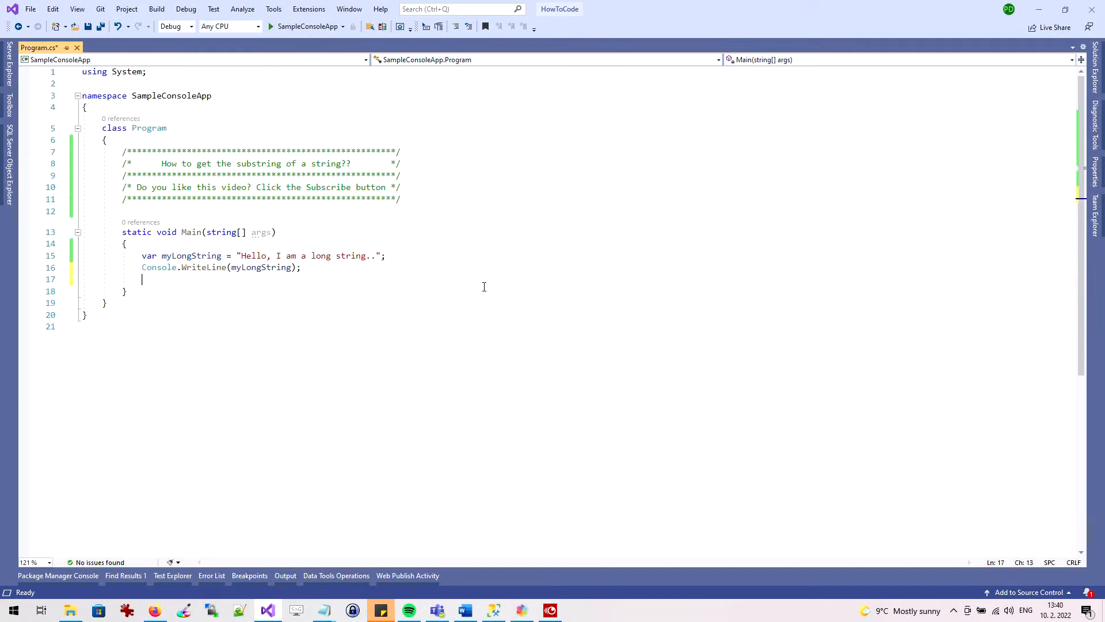
# Write var subString1 = myLongString.Substring(7); on line 18.
pyautogui.write('var su')
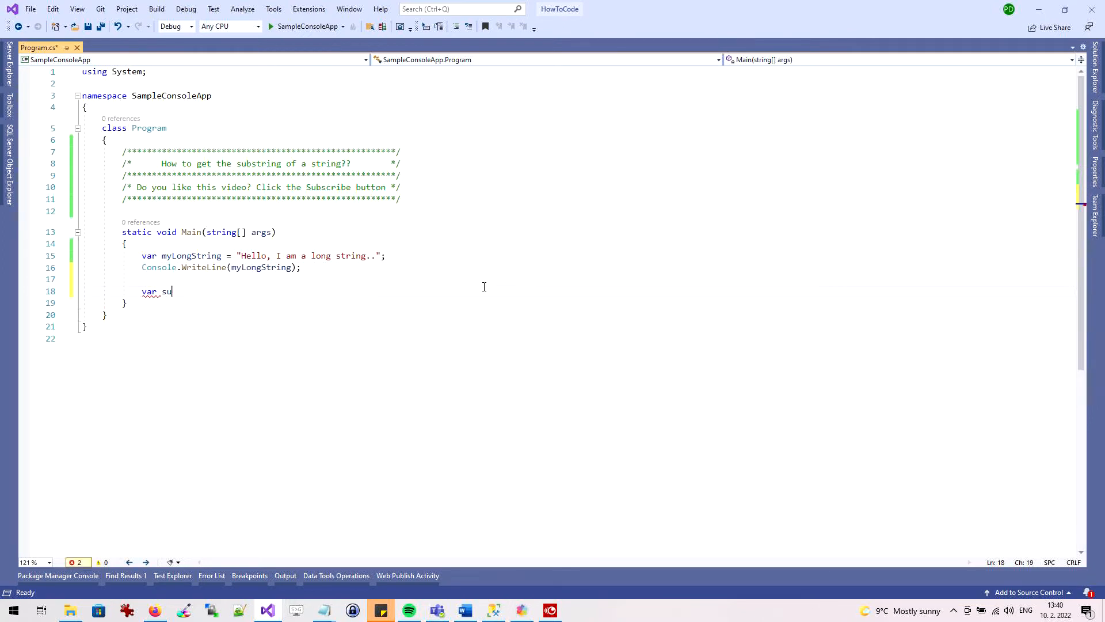
pyautogui.write('bString')
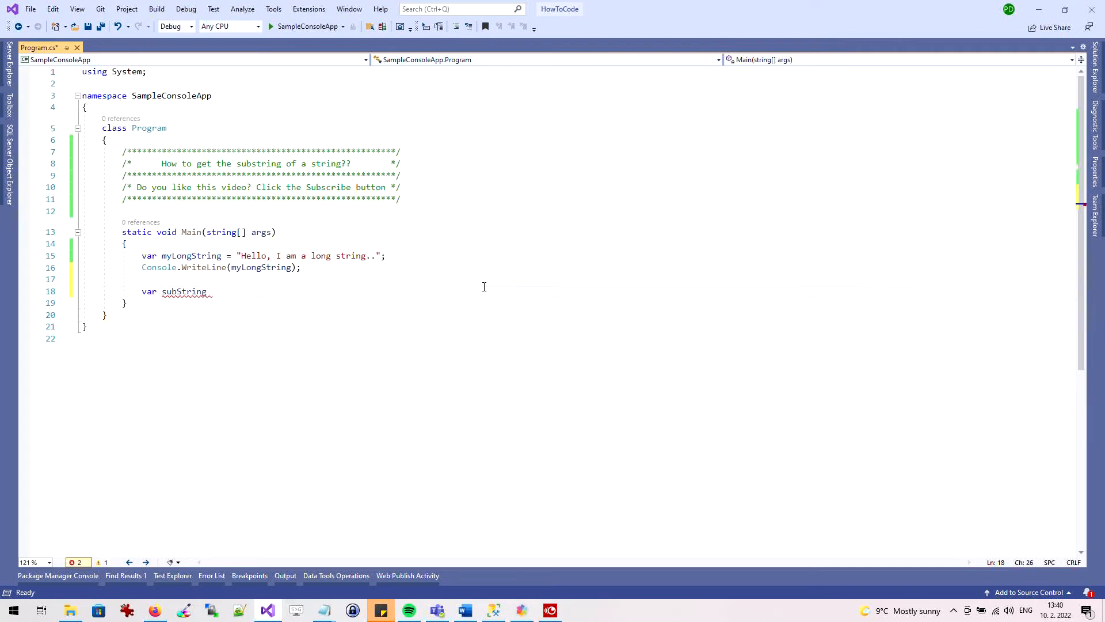
pyautogui.write('1 =')
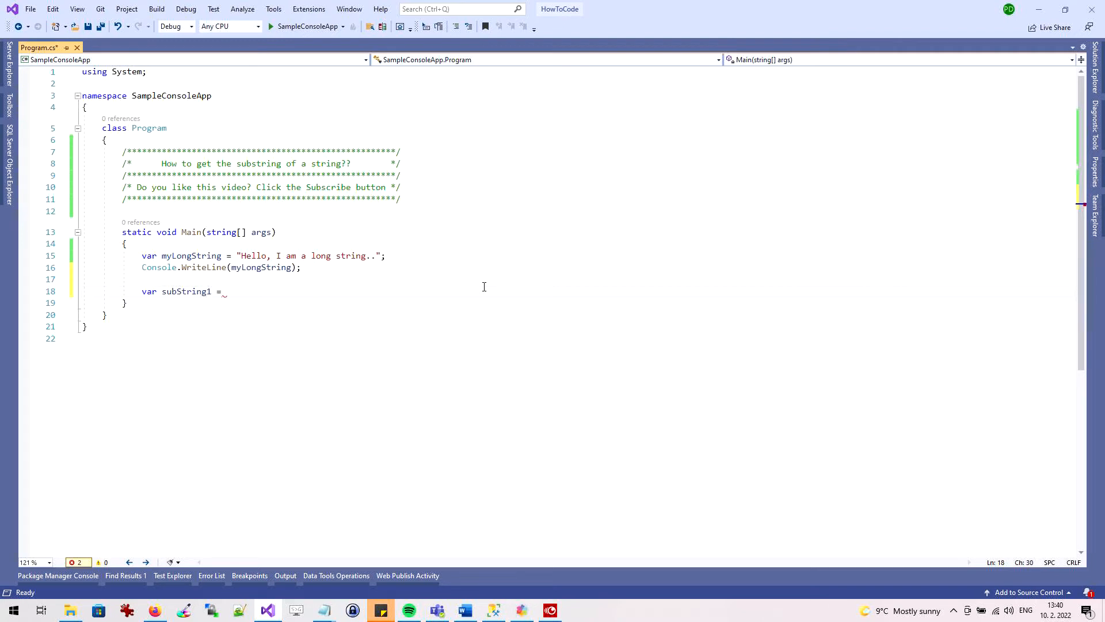
pyautogui.write('myLongString')
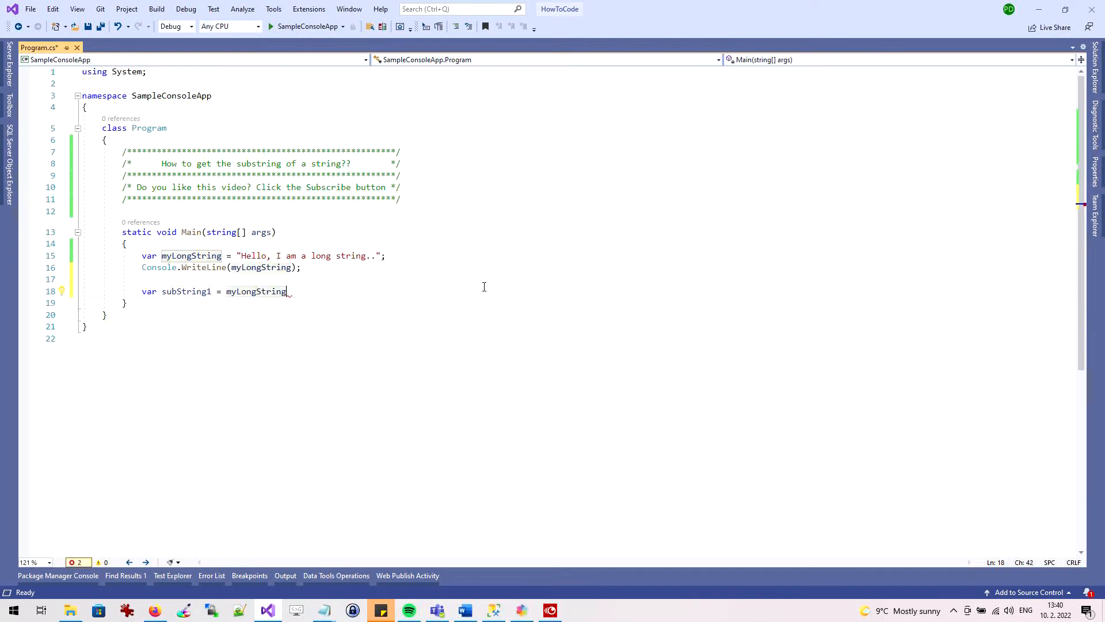
pyautogui.write('.')
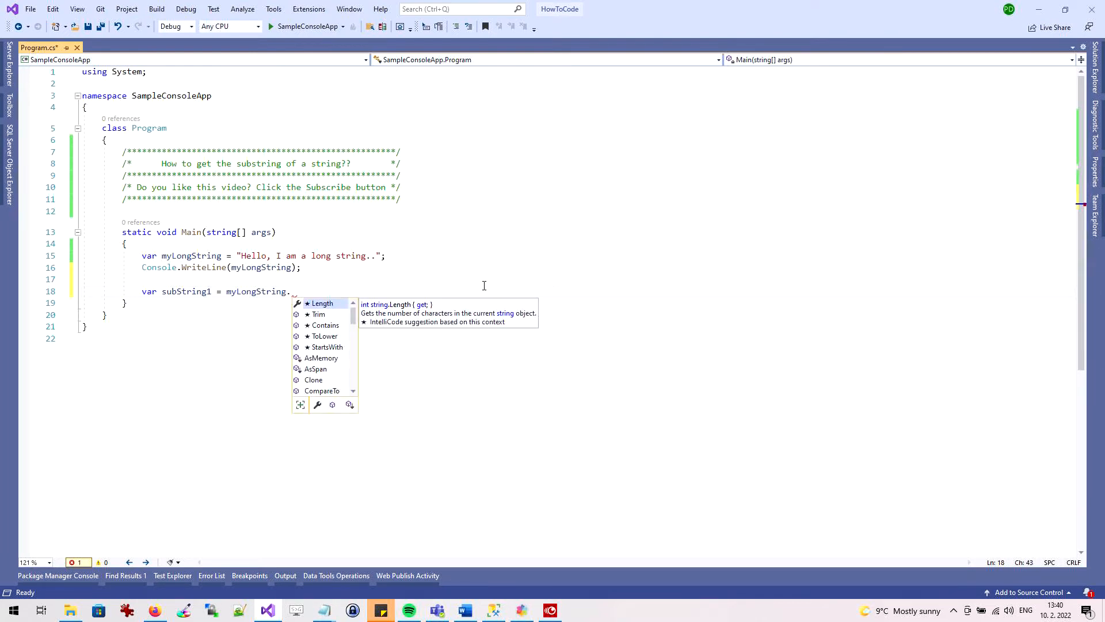
pyautogui.write('Substring(')
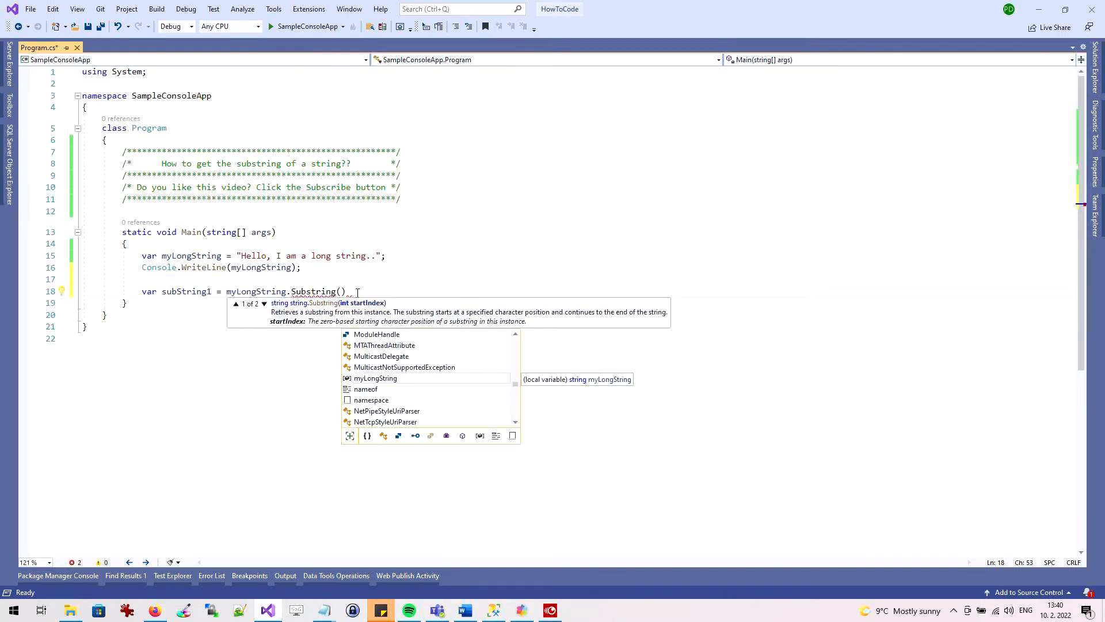
pyautogui.write('7')
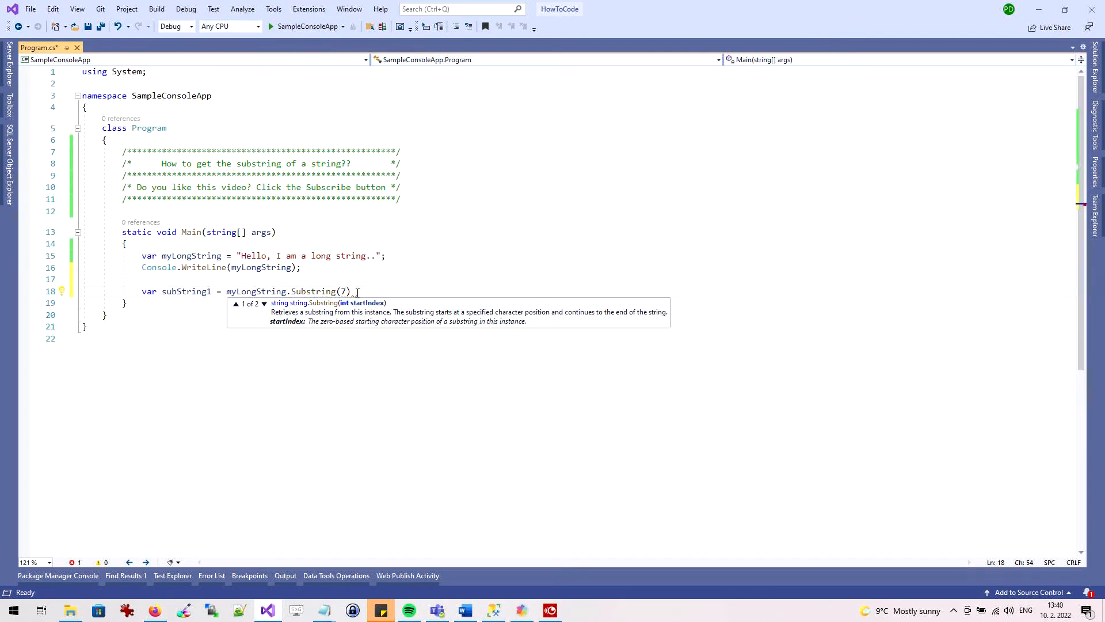
pyautogui.write(')')
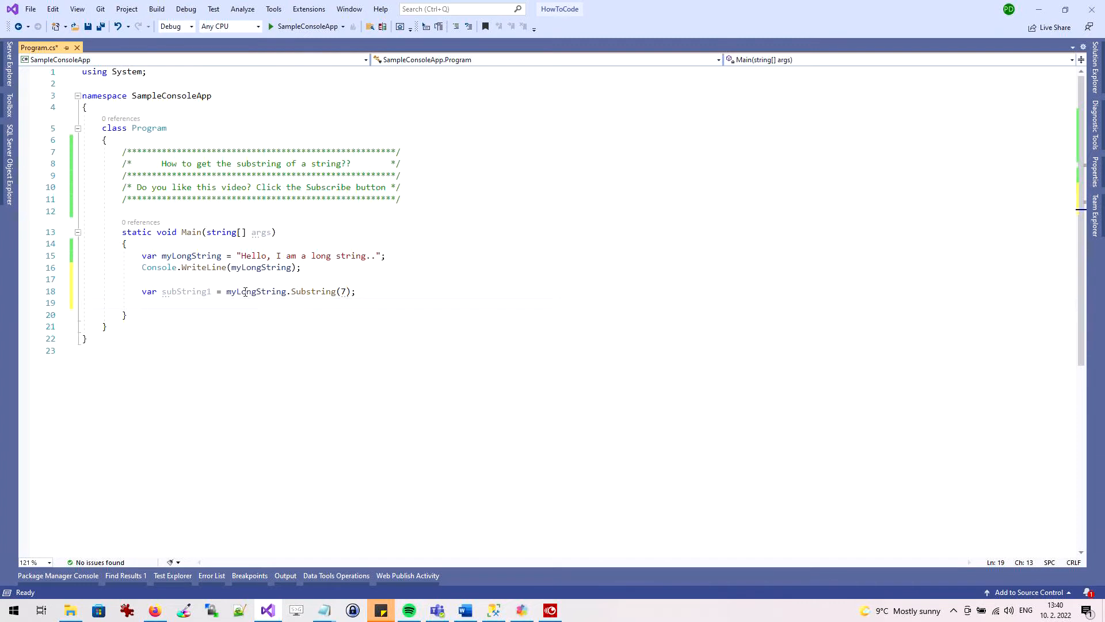
# Duplicate the Console.WriteLine(myLongString); line below and change its argument to subString1.
pyautogui.tripleClick(219, 267)
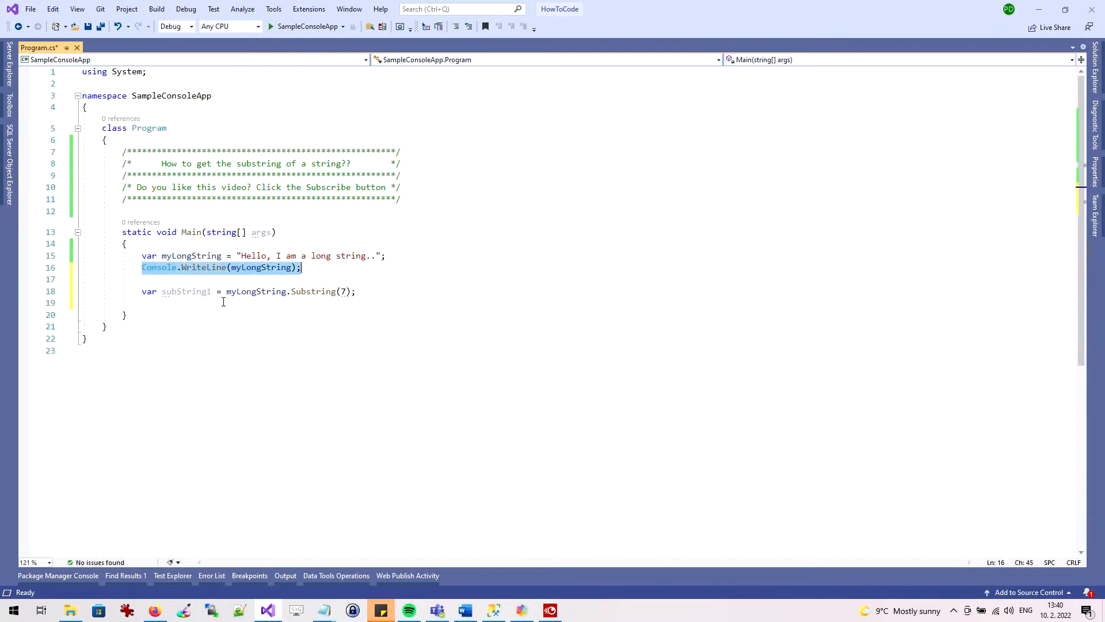
pyautogui.write('Console.WriteLine(myLongString);')
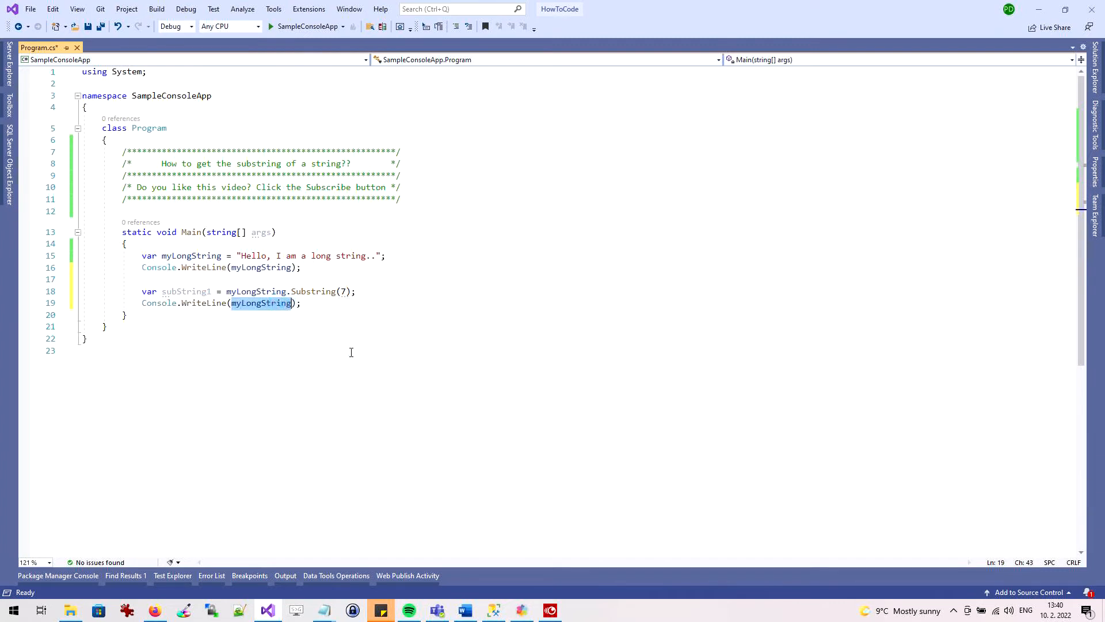
pyautogui.write('sub')
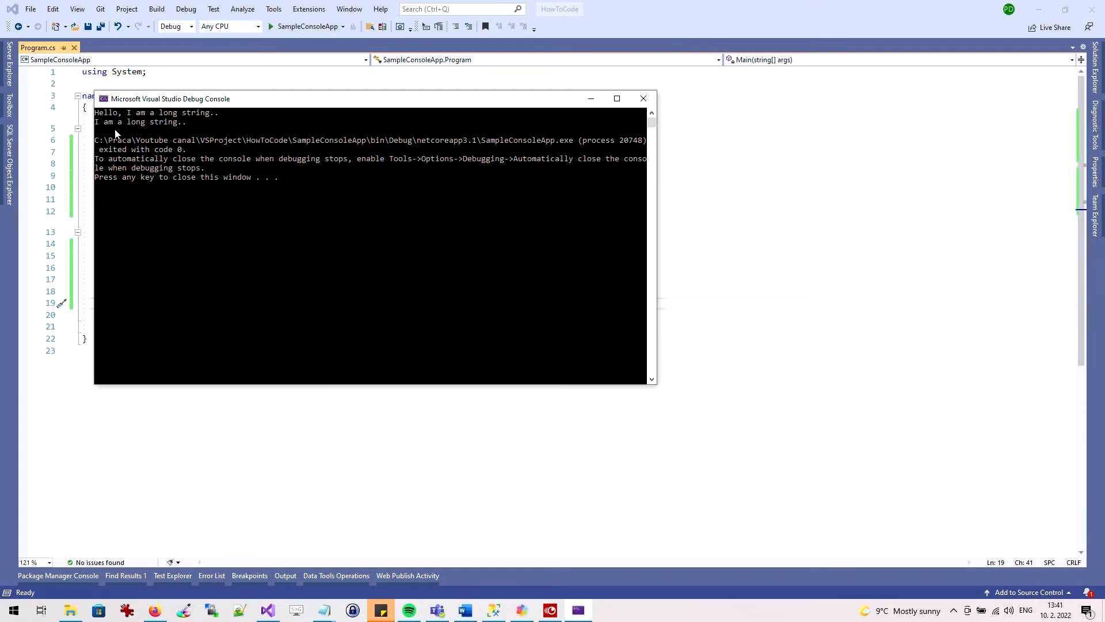
pyautogui.moveTo(181, 134)
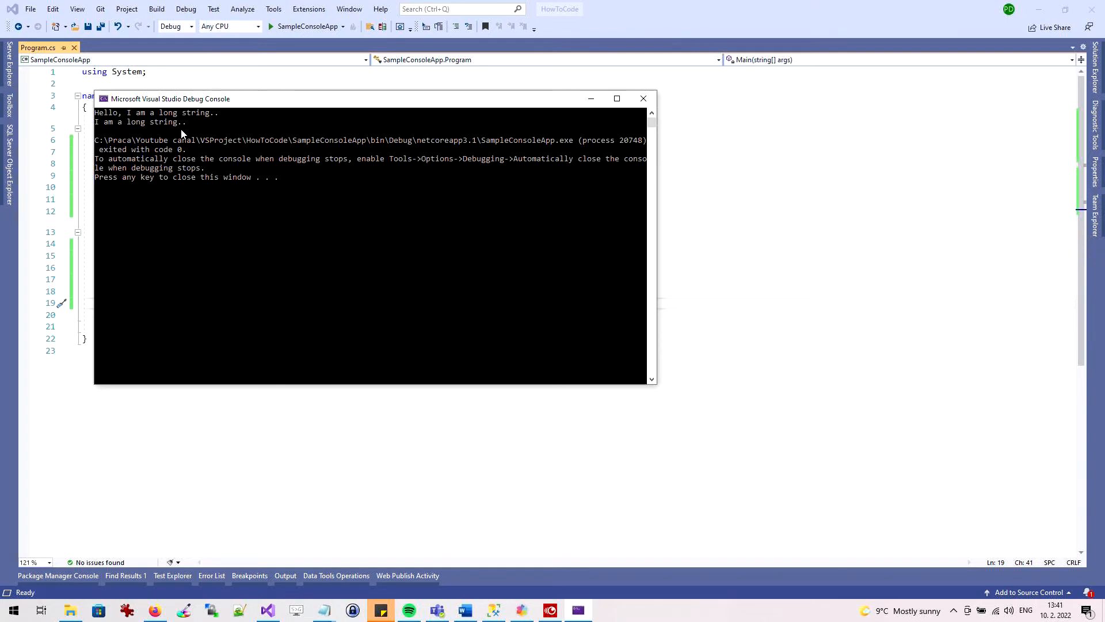
pyautogui.moveTo(642, 99)
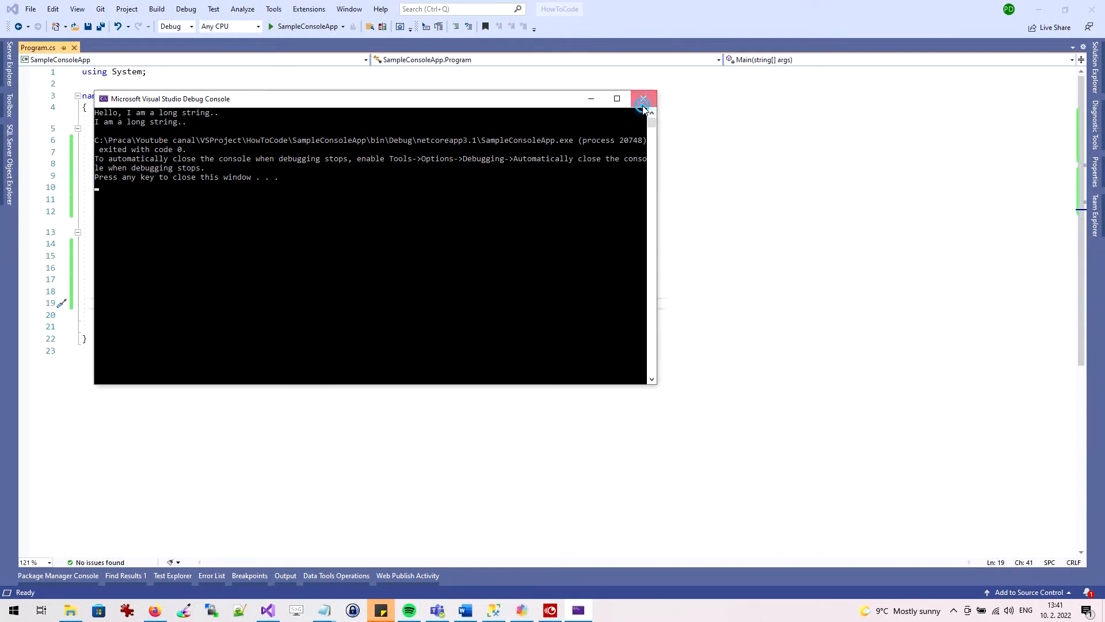
# Close the debug console after confirming 'I am a long string..' was printed.
pyautogui.click(643, 99)
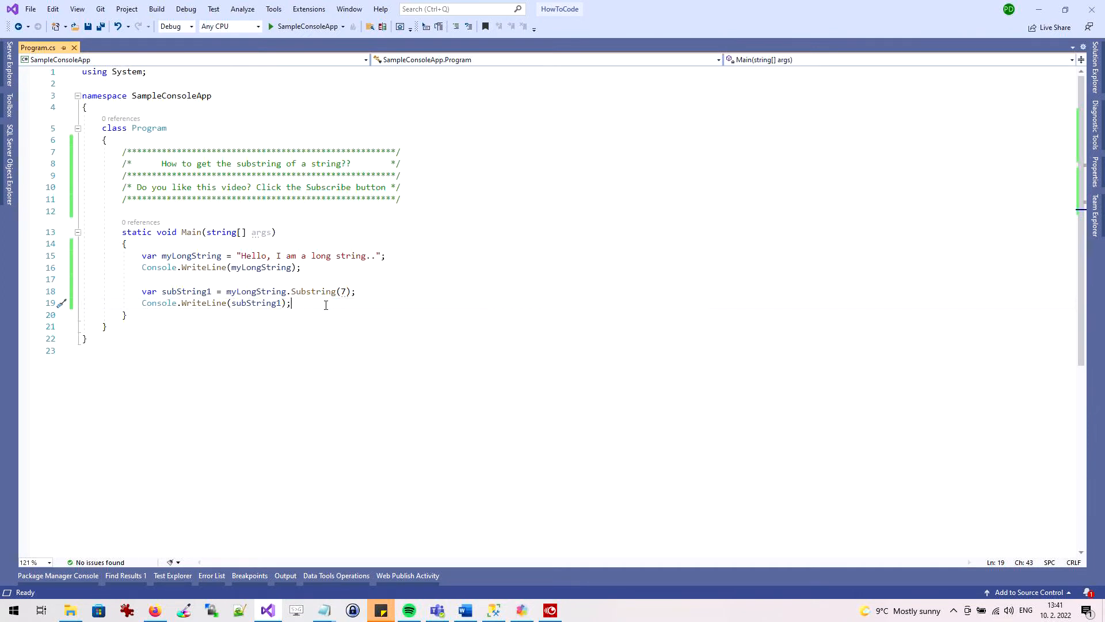
# Declare subString2 as myLongString.Substring(7, 4) and add Console.WriteLine(subString2); below it.
pyautogui.write('va')
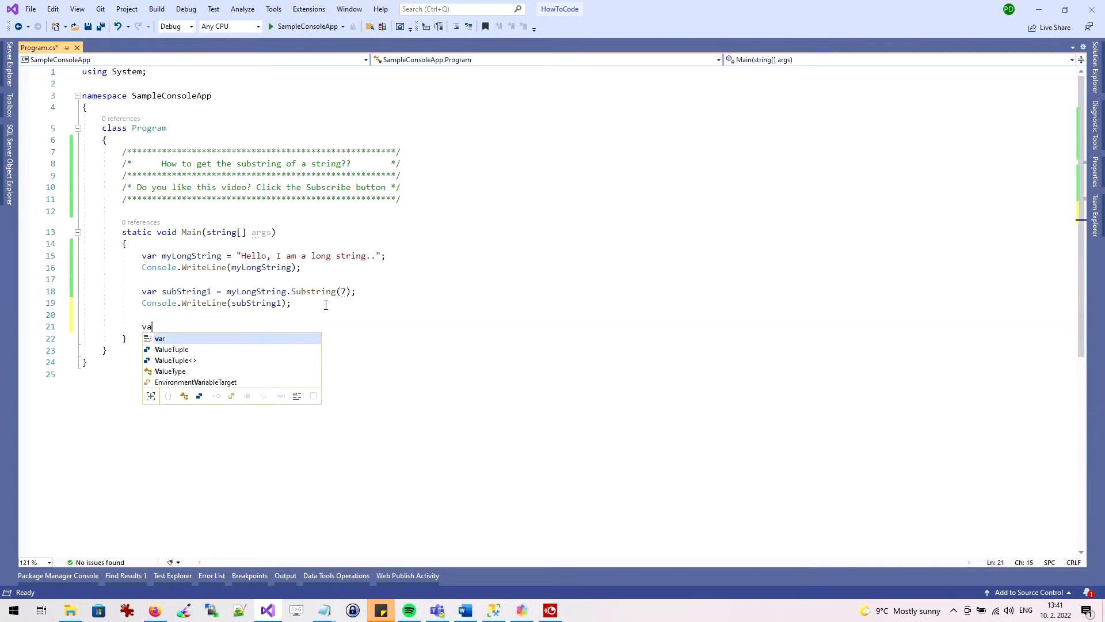
pyautogui.write('subS')
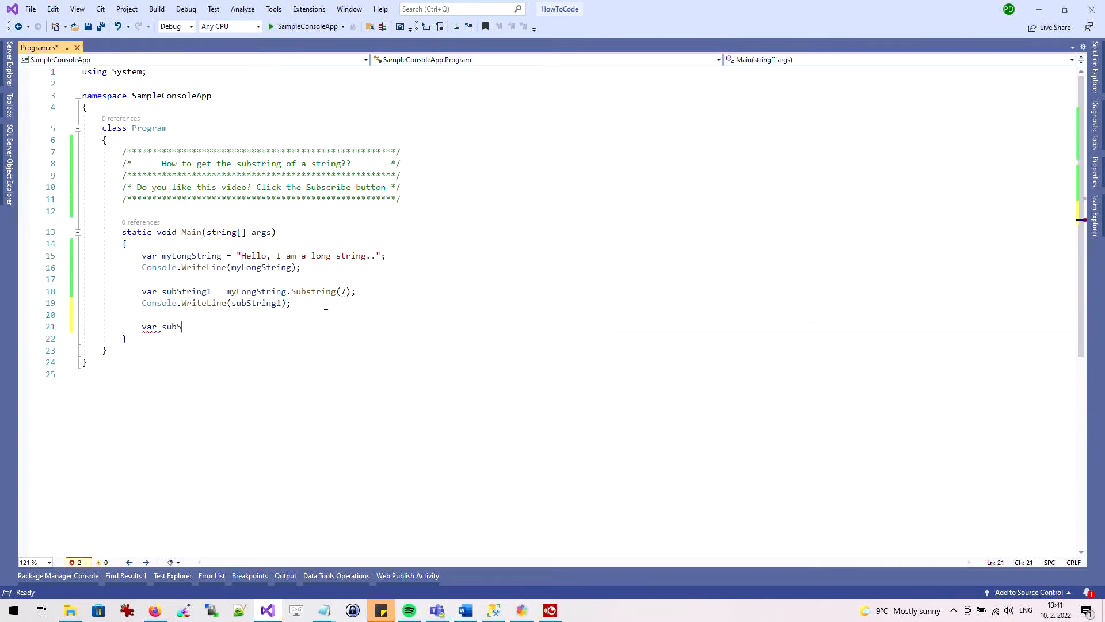
pyautogui.write('tring')
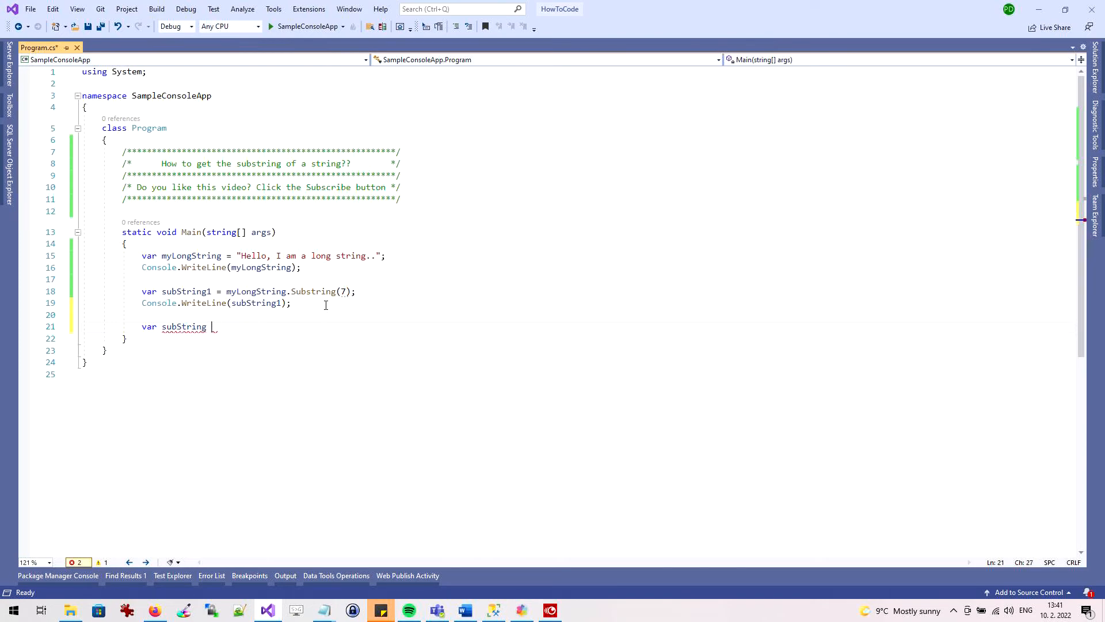
pyautogui.write('2 =')
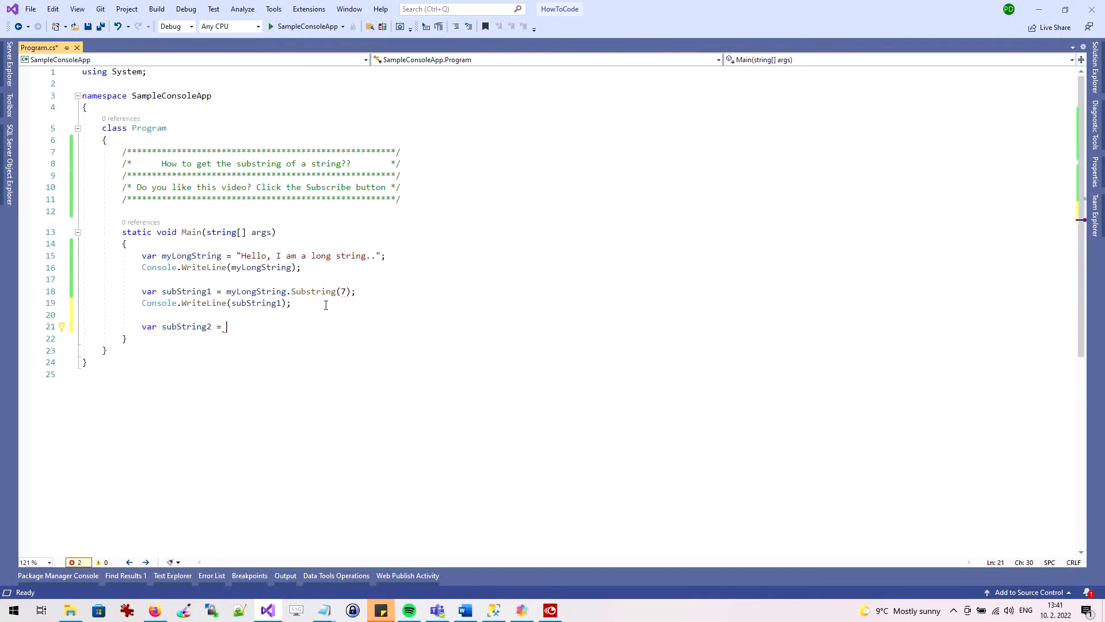
pyautogui.write('myLongString')
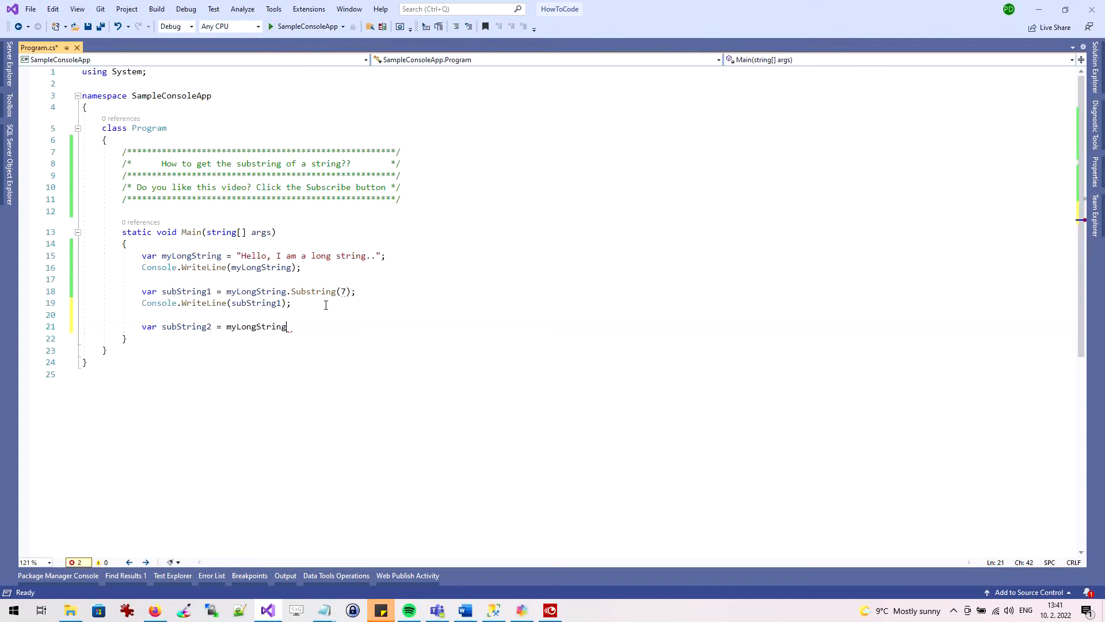
pyautogui.write('.S')
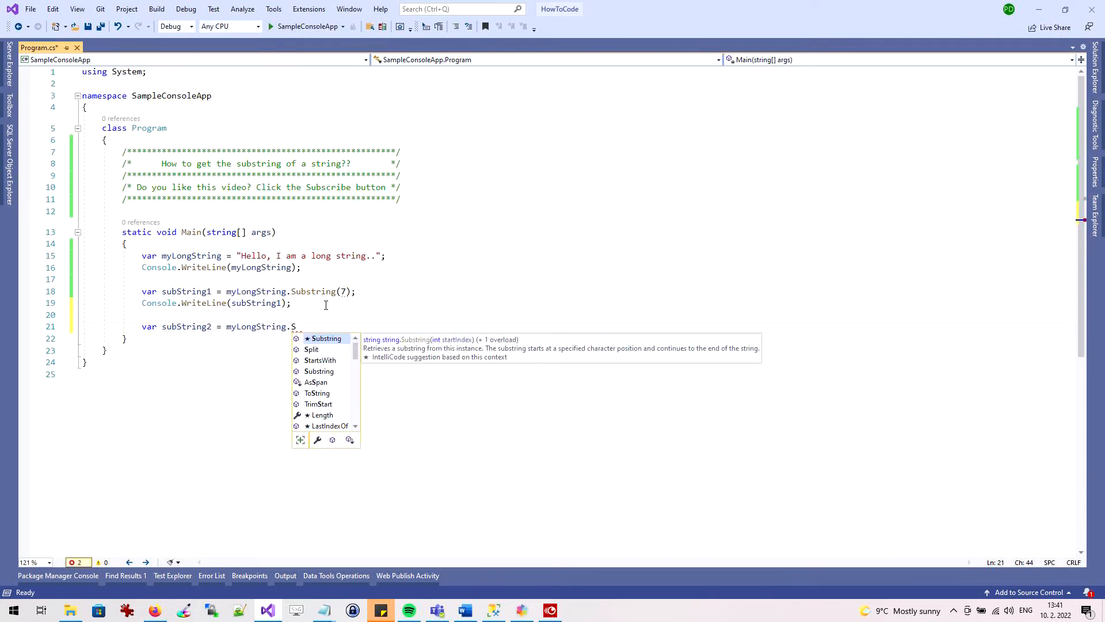
pyautogui.write('ubstring(')
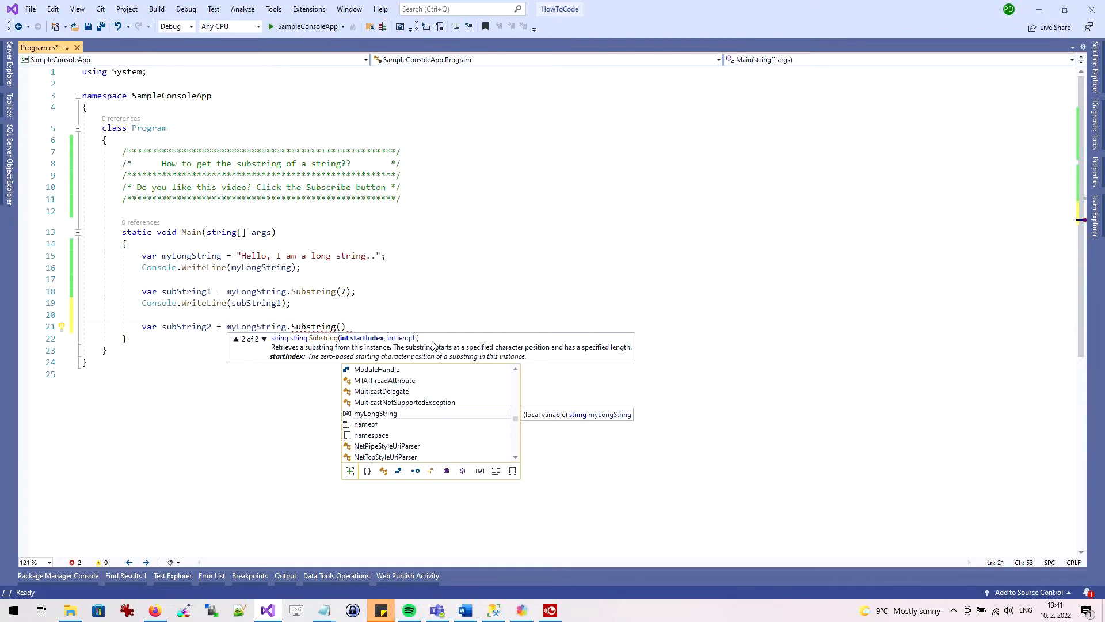
pyautogui.moveTo(432, 316)
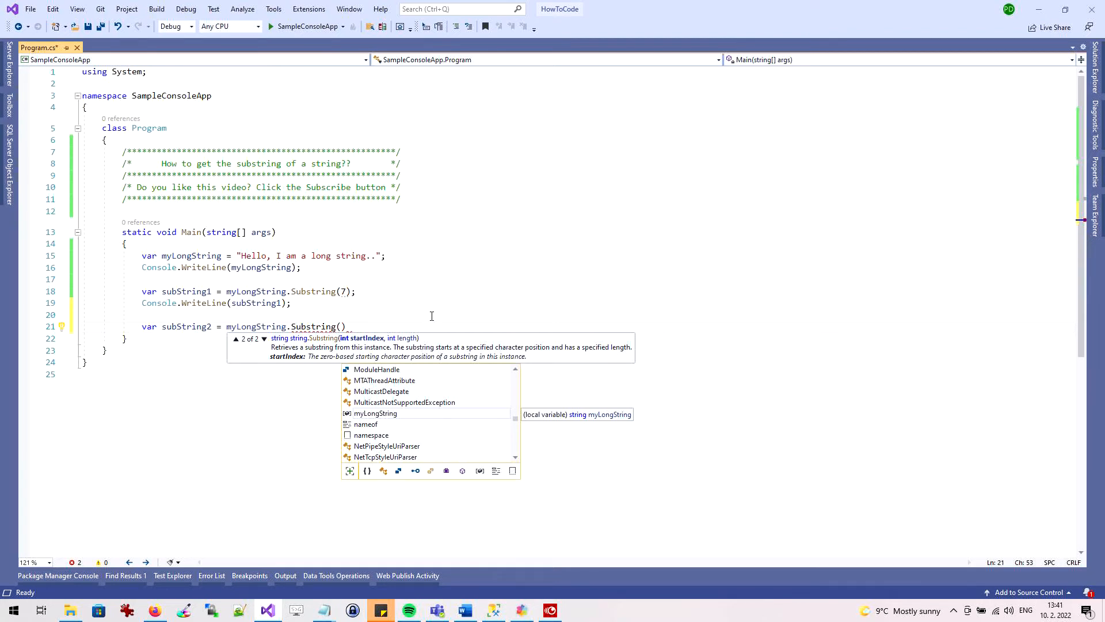
pyautogui.write('7,')
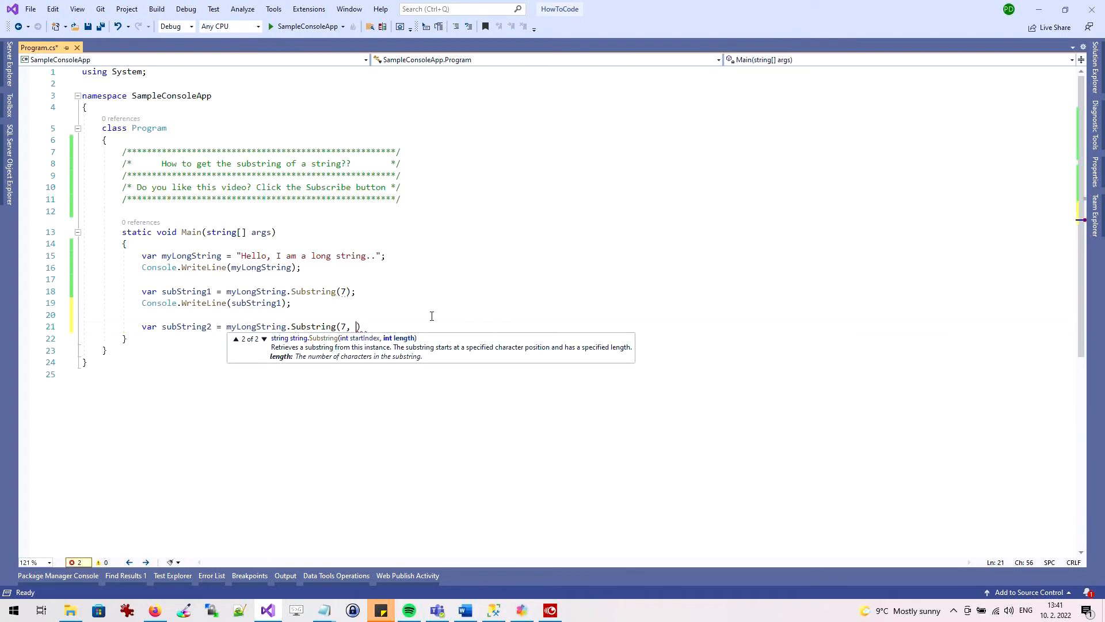
pyautogui.write('4);')
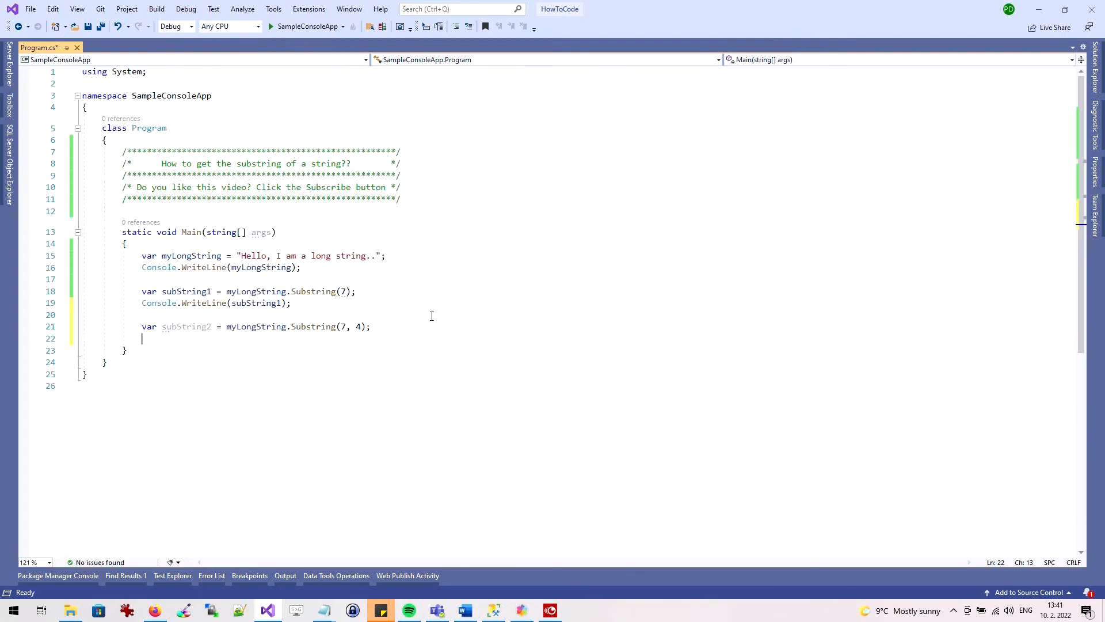
pyautogui.write('Console.WriteLine(myLongString);')
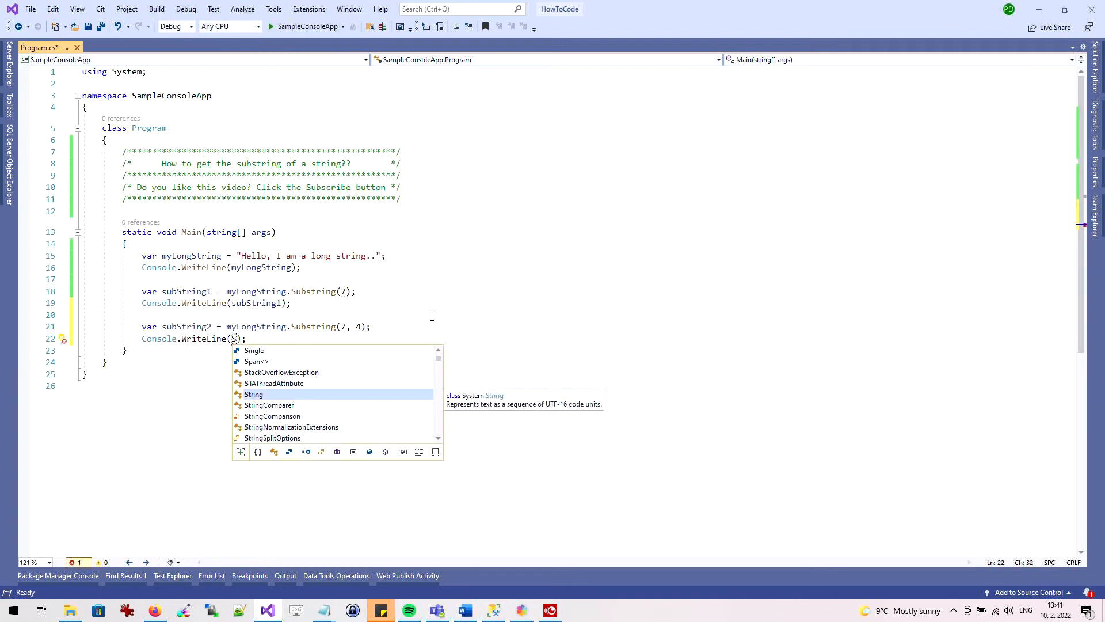
pyautogui.write('ubs')
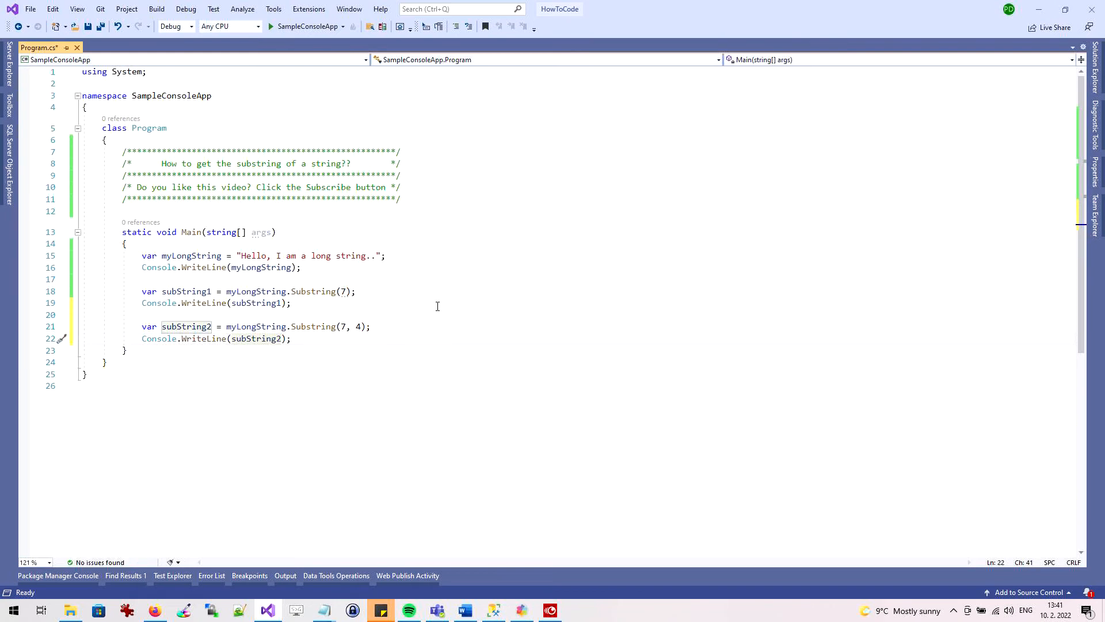
# Rerun the program, confirm the new output line "I am", and close the console.
pyautogui.click(271, 26)
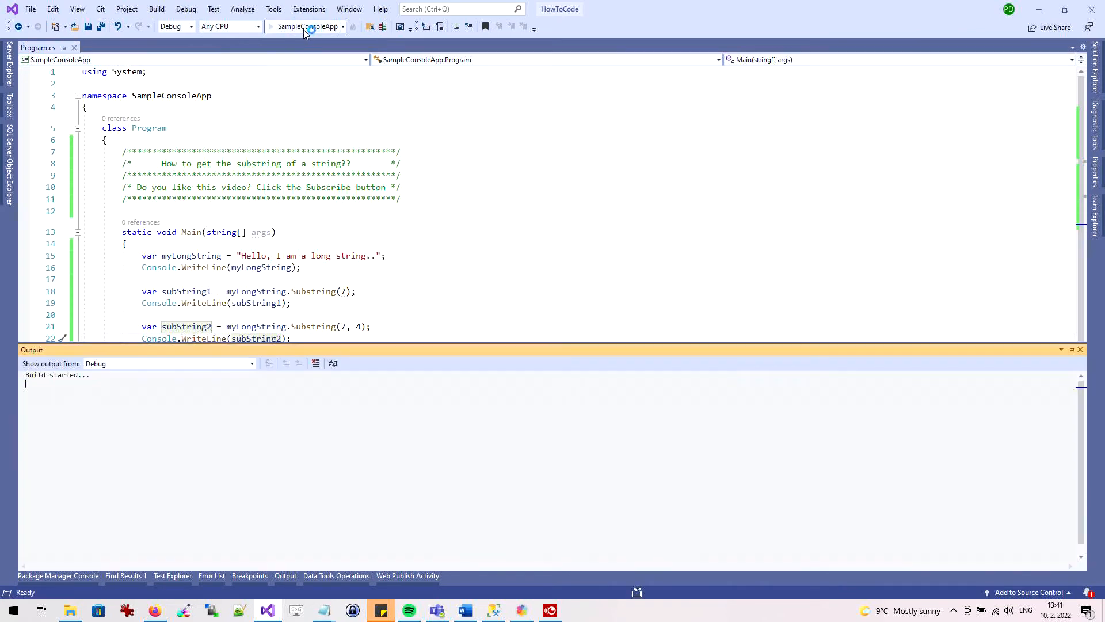
pyautogui.click(305, 26)
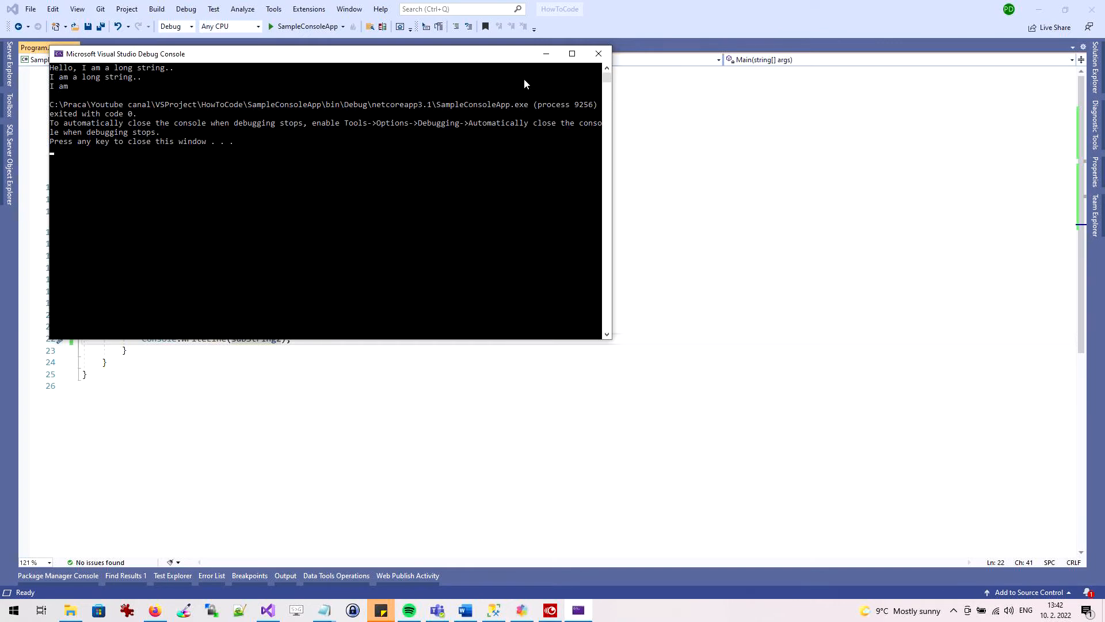
pyautogui.click(598, 53)
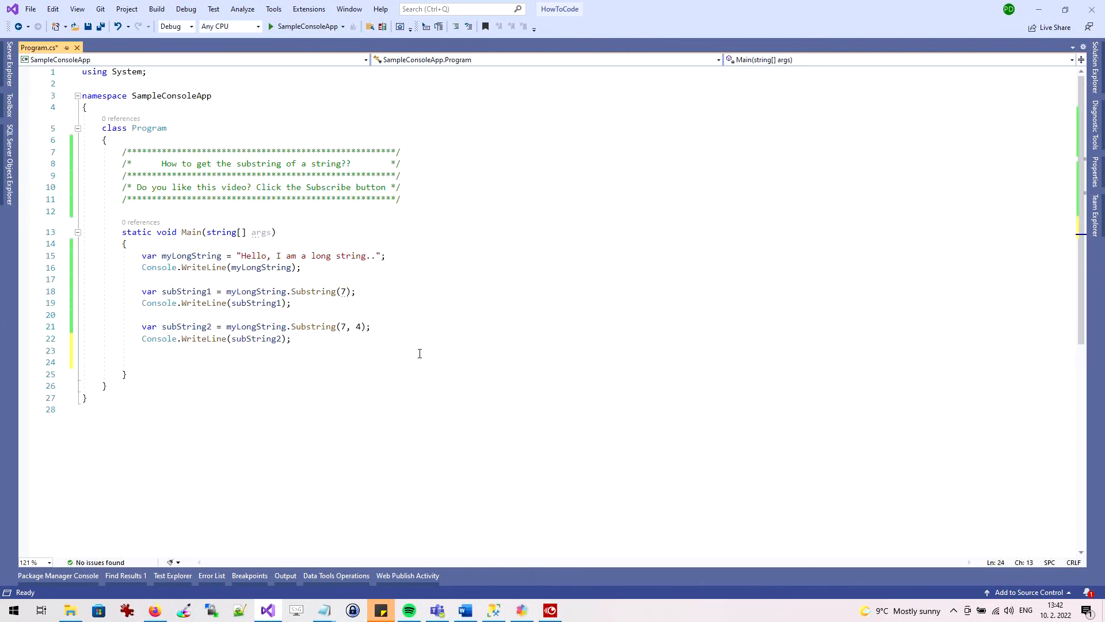
# Write var subString3 = myLongString.Substring(myLongString.IndexOf("long")); on line 24.
pyautogui.write('va')
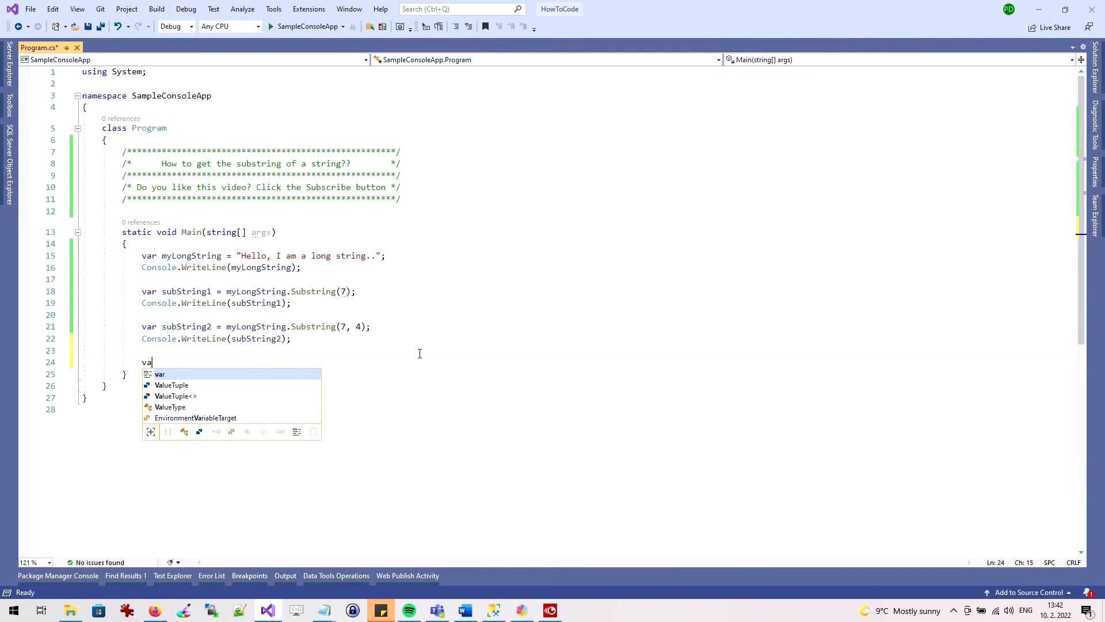
pyautogui.write('substr')
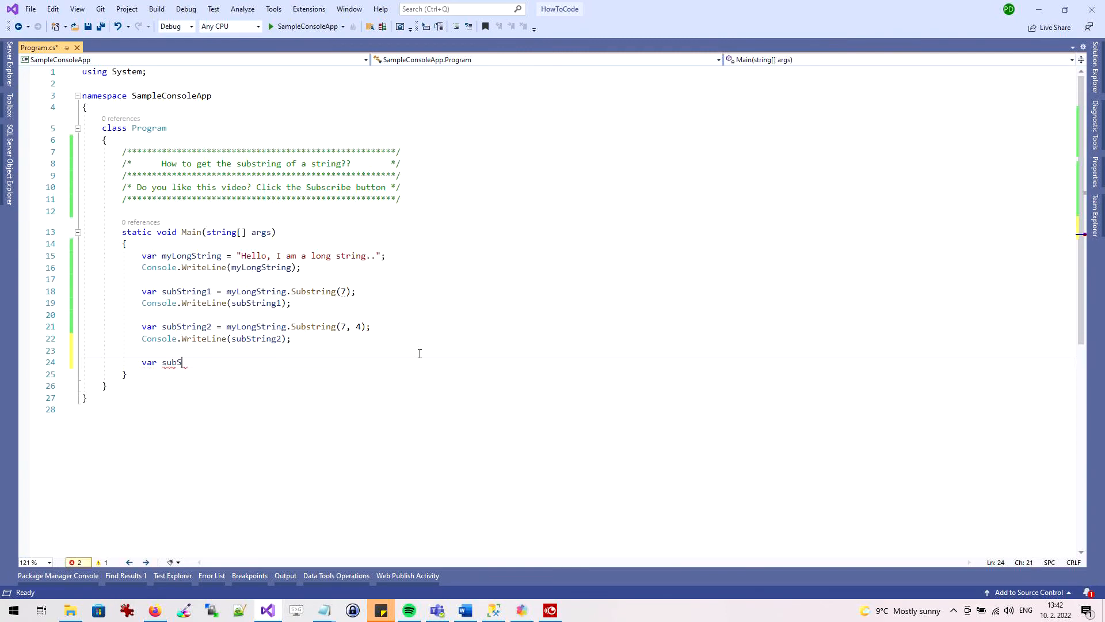
pyautogui.write('tring')
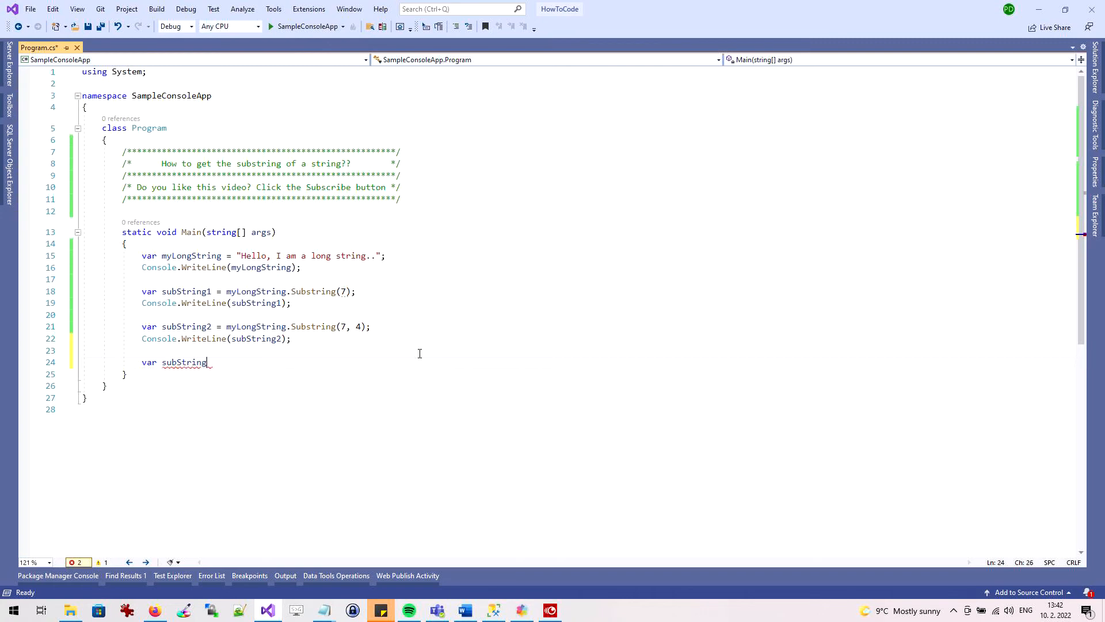
pyautogui.write('3 =')
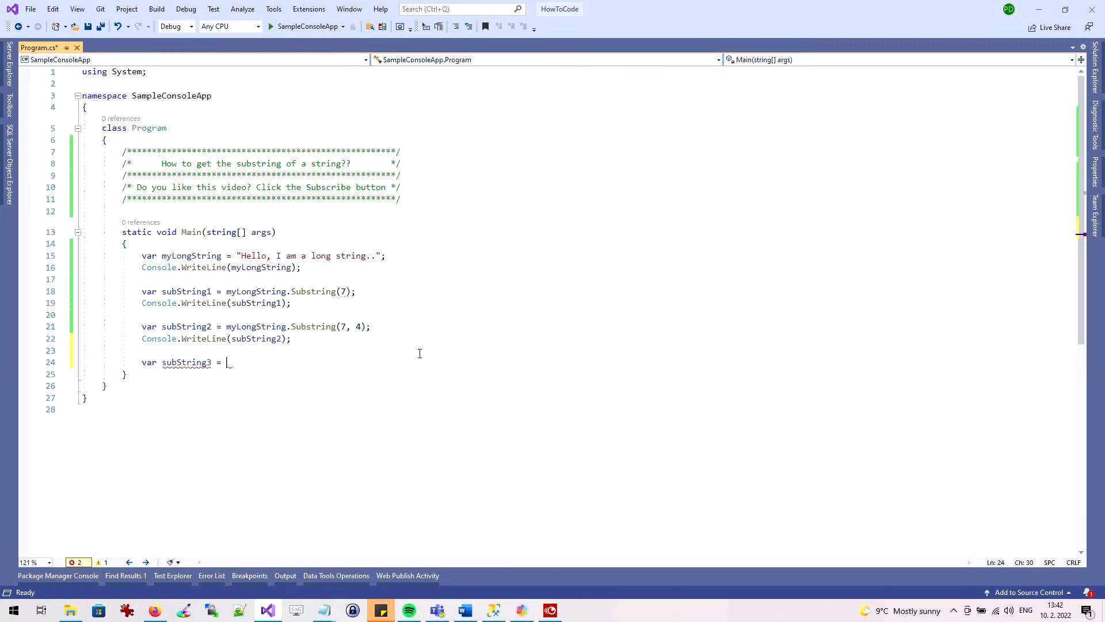
pyautogui.write('myLongString')
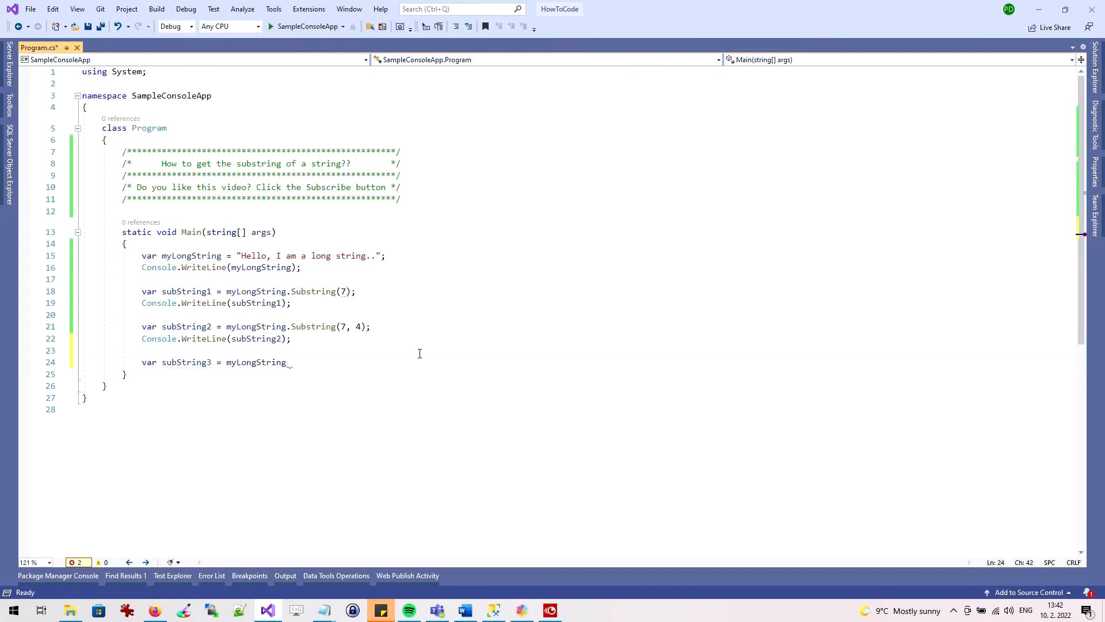
pyautogui.write('.Substring(')
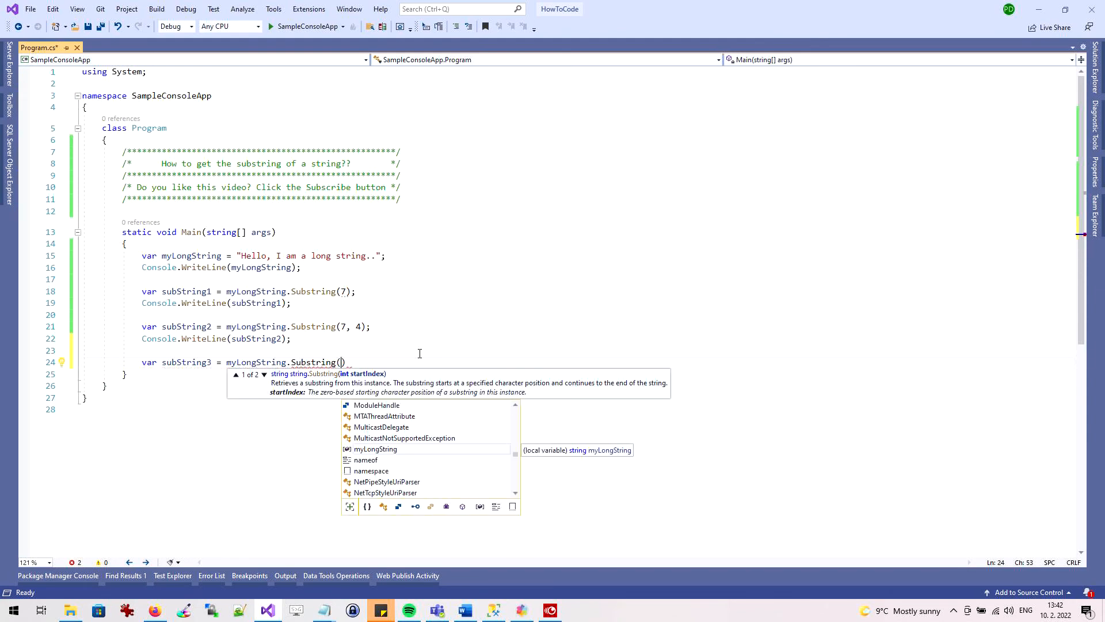
pyautogui.write('my')
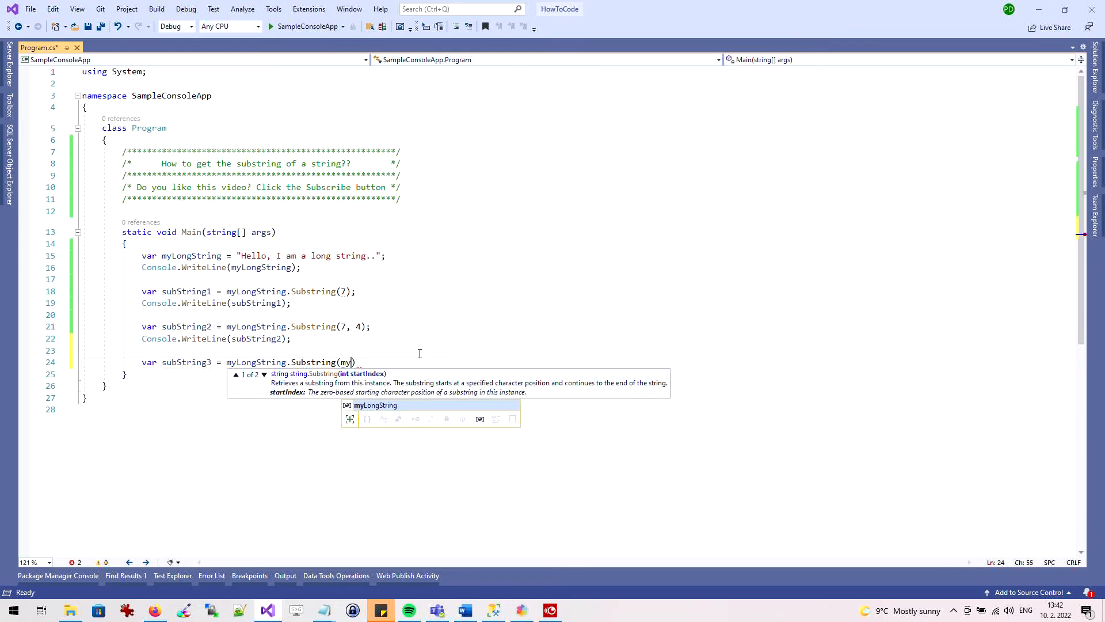
pyautogui.write('LongString.')
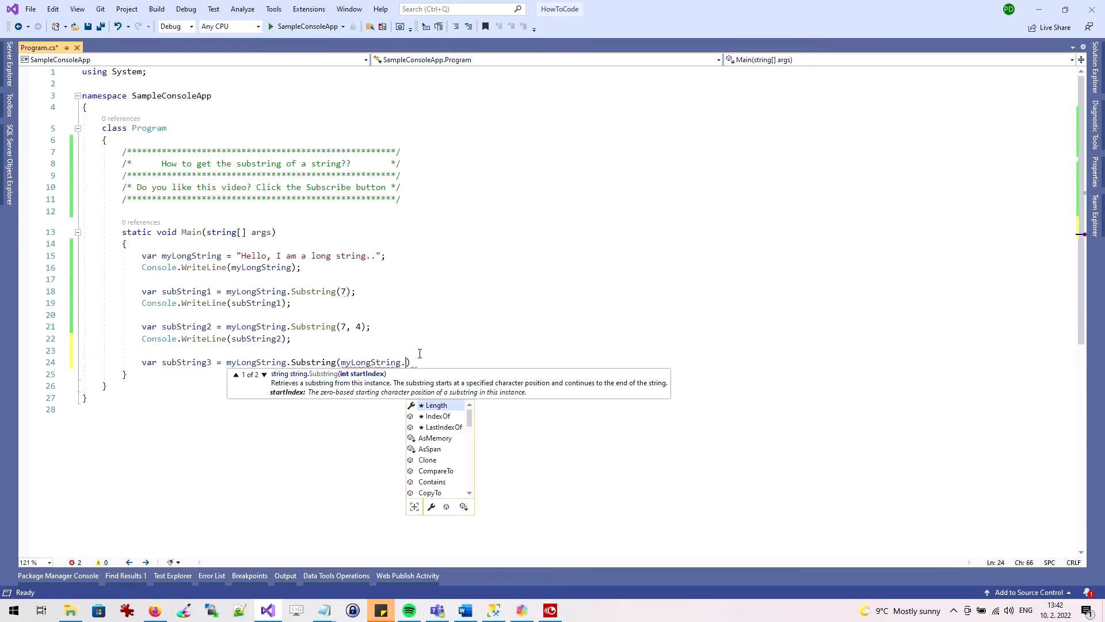
pyautogui.write('Inde')
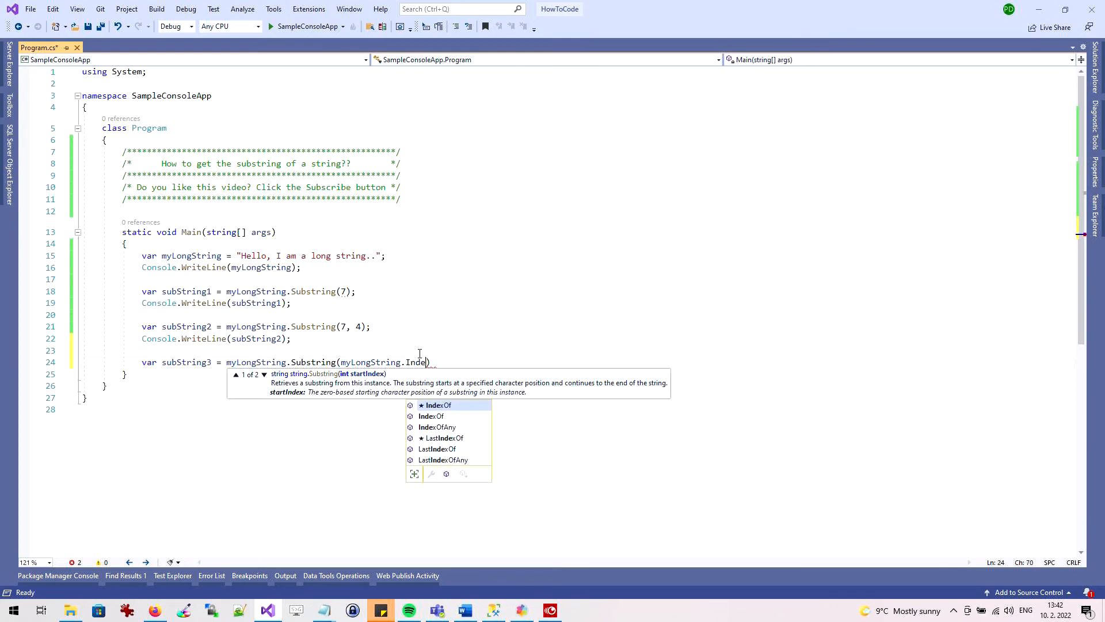
pyautogui.write('Of()')
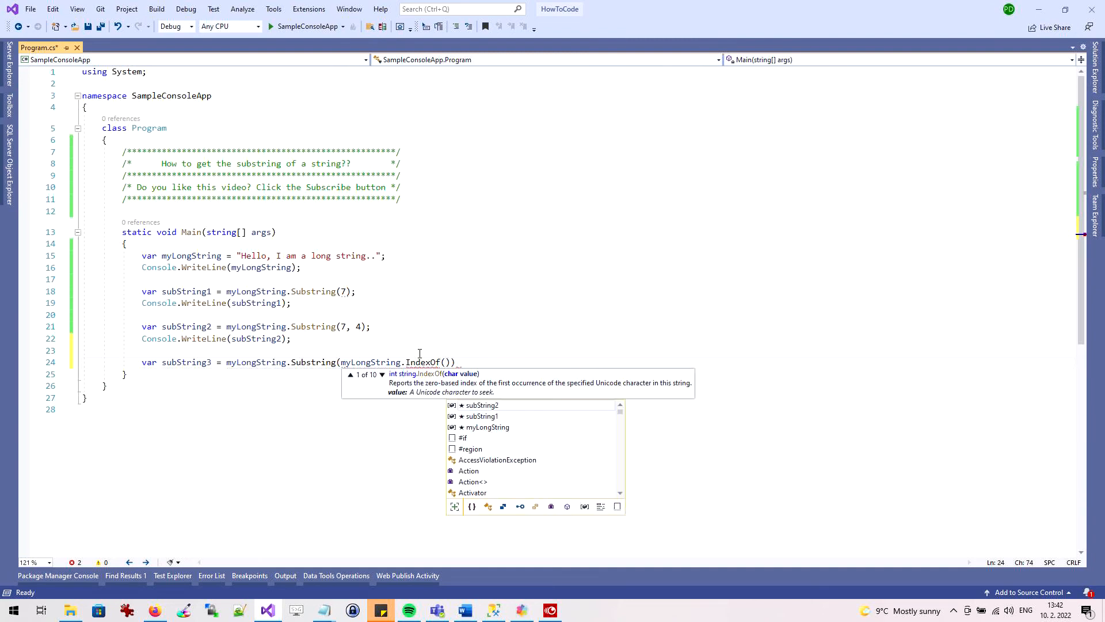
pyautogui.click(382, 374)
pyautogui.write('"')
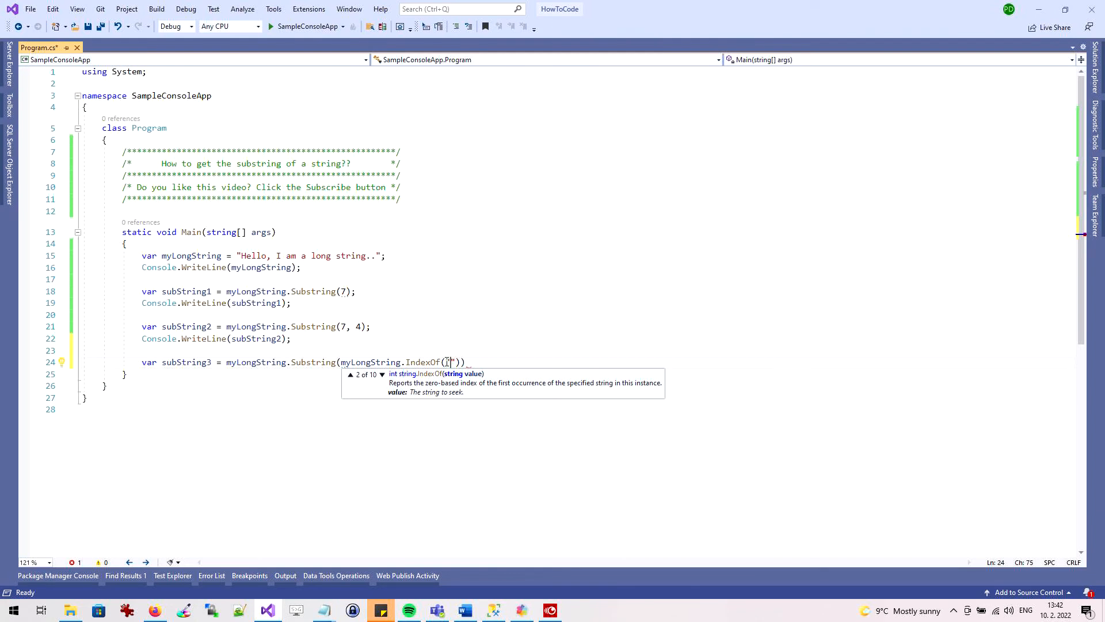
pyautogui.write('long')
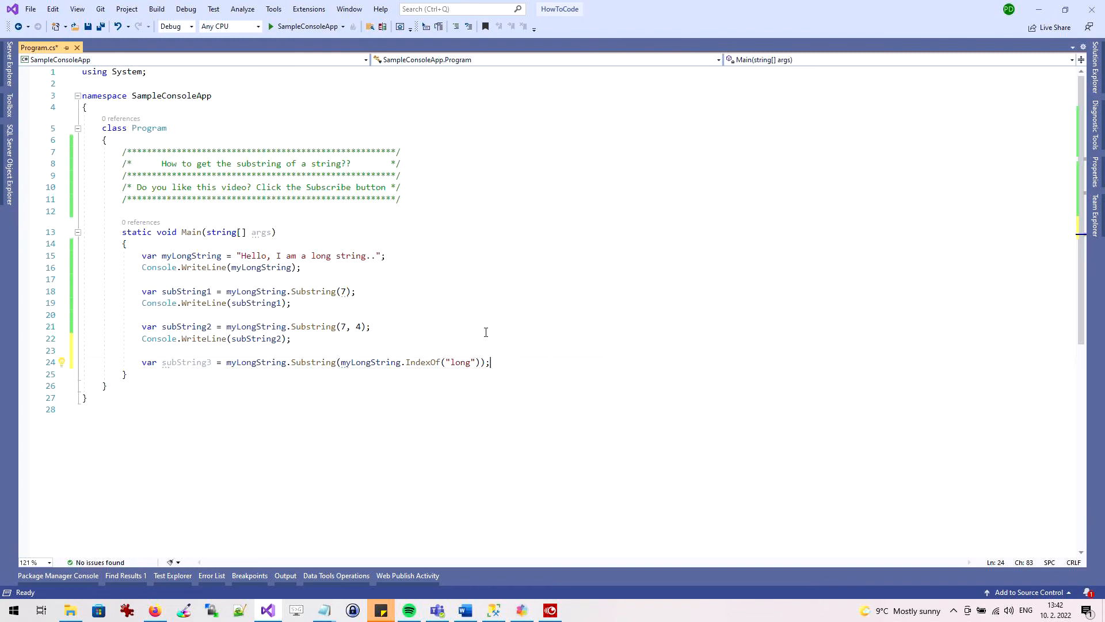
pyautogui.moveTo(372, 254)
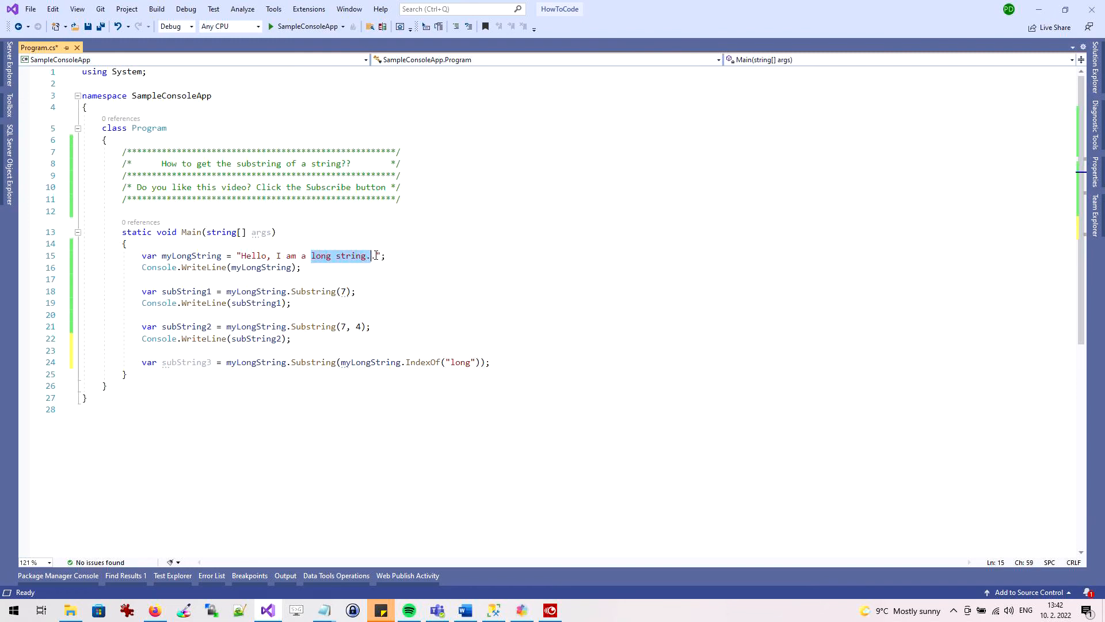
# Add Console.WriteLine(subString3); on line 25 by editing a pasted print line.
pyautogui.write('.')
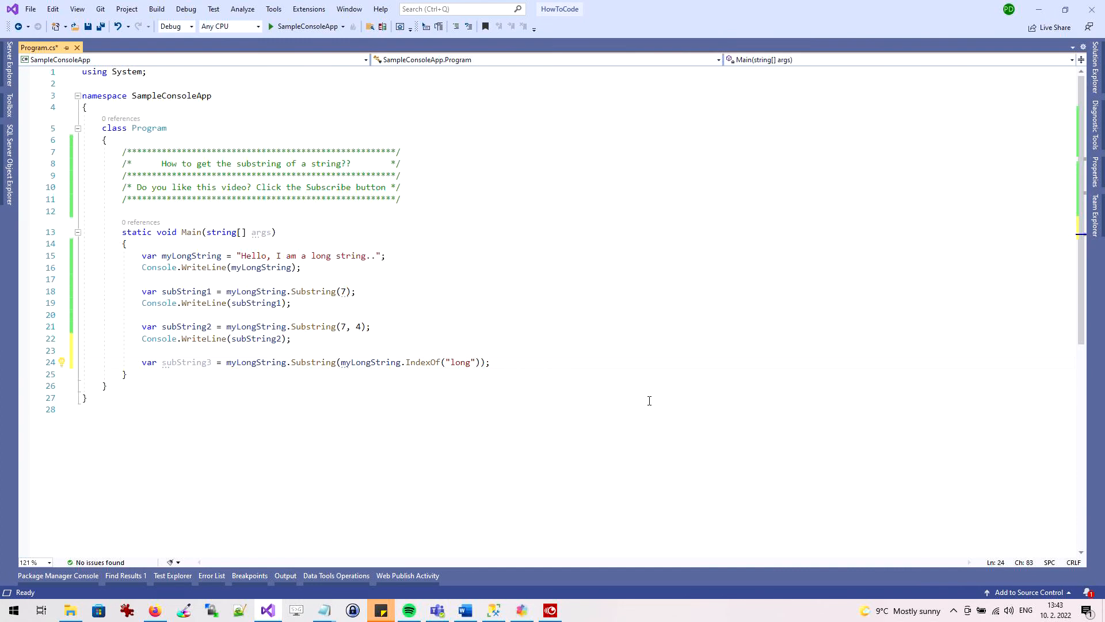
pyautogui.write('Console.WriteLine(myLongString);')
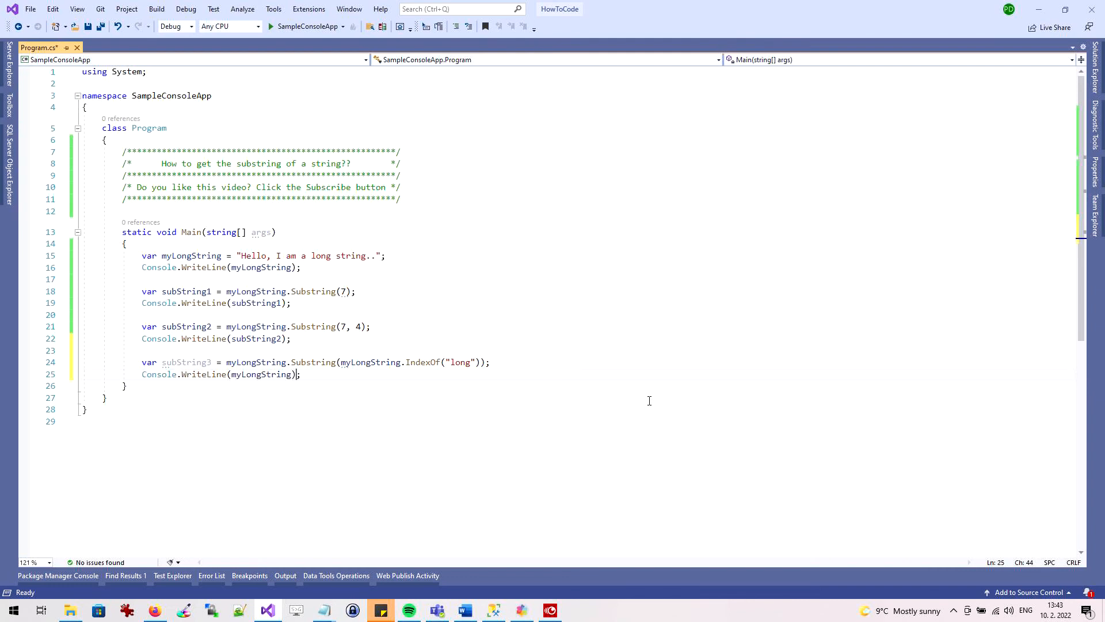
pyautogui.doubleClick(261, 374)
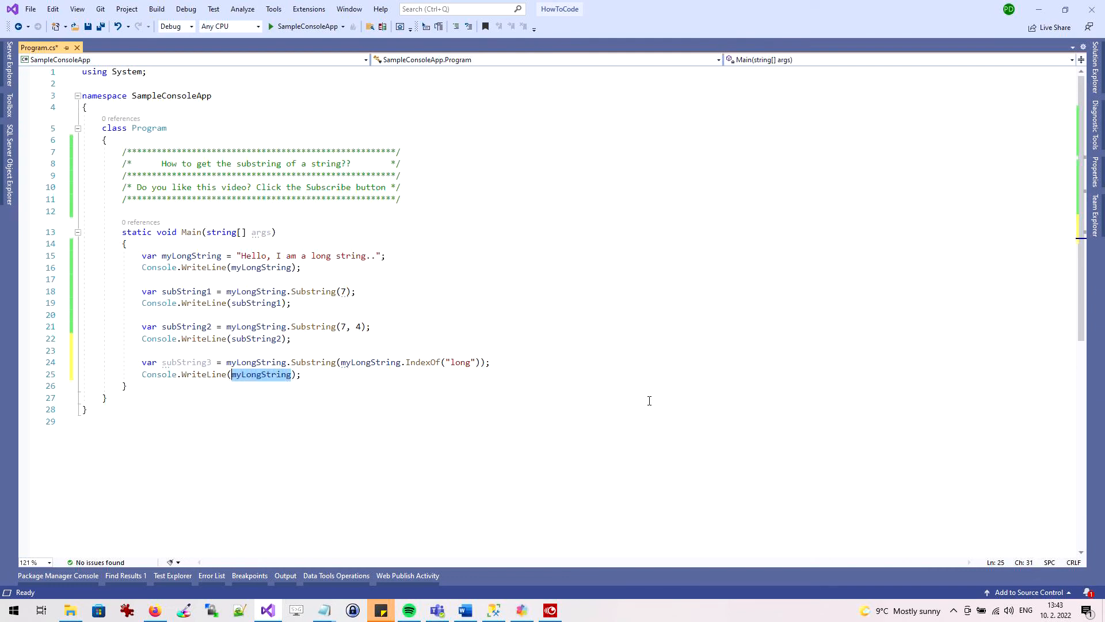
pyautogui.write('subs')
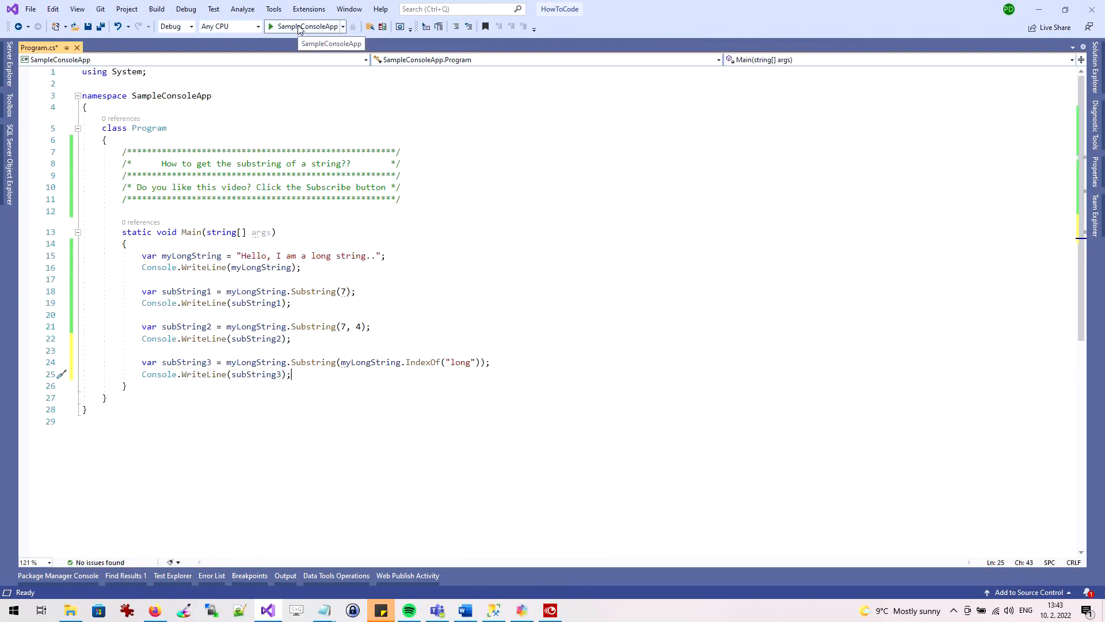
# Run SampleConsoleApp, confirm the fourth output line reads "long string..", then close the console.
pyautogui.click(272, 26)
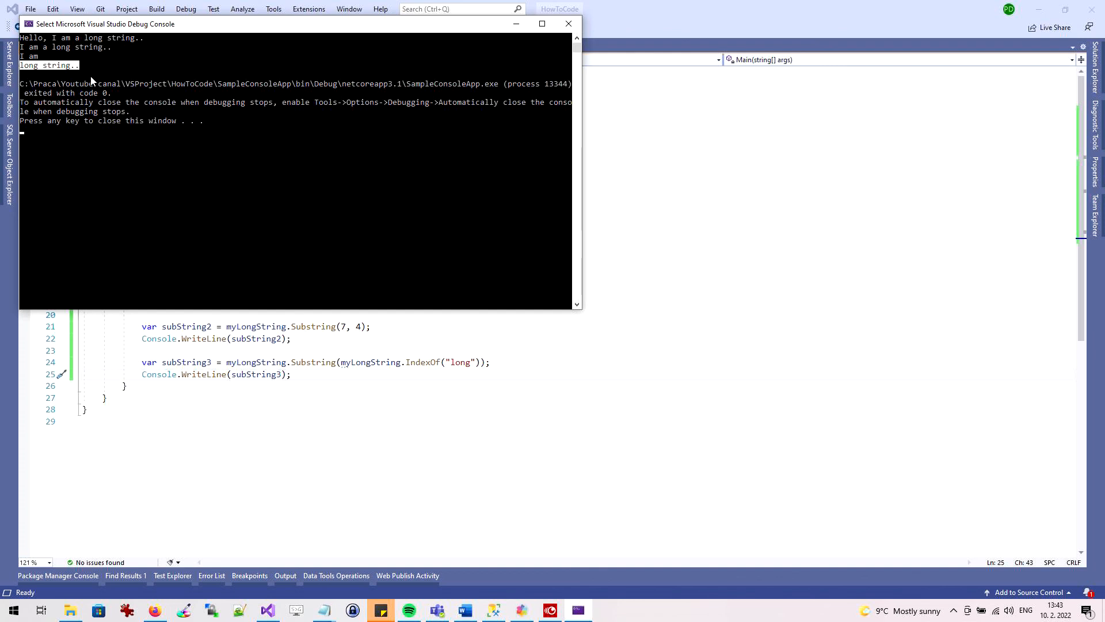
pyautogui.moveTo(569, 23)
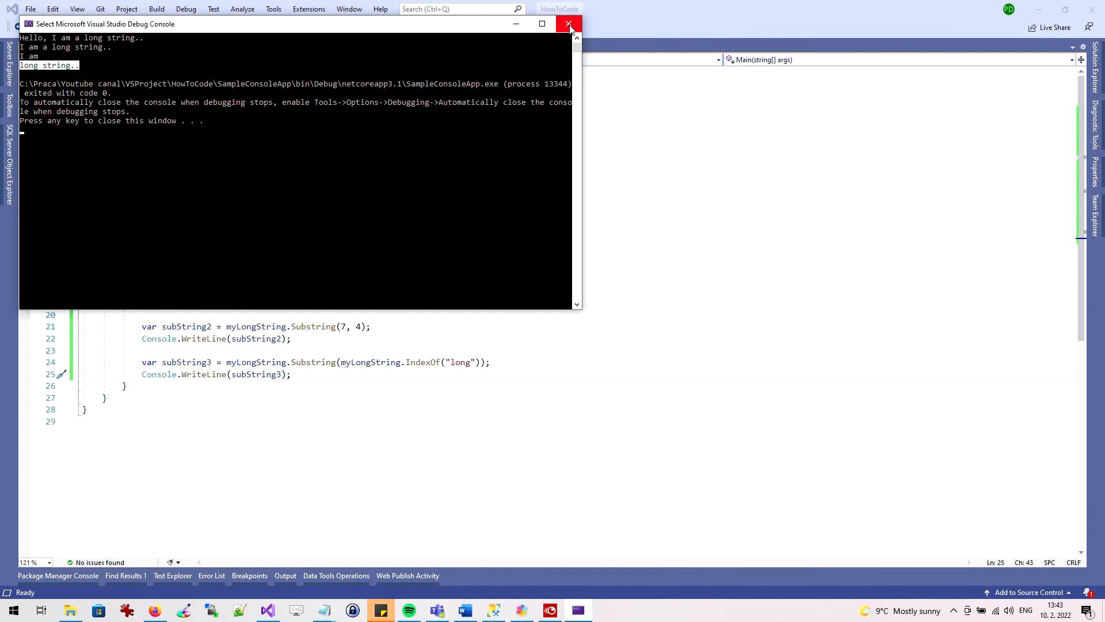
pyautogui.click(569, 23)
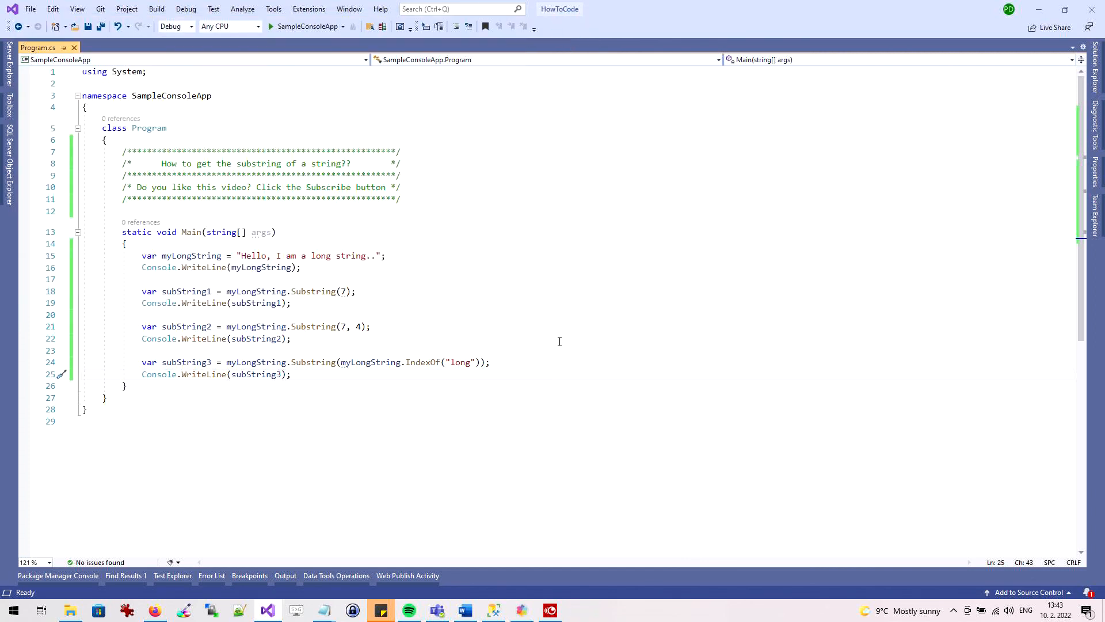